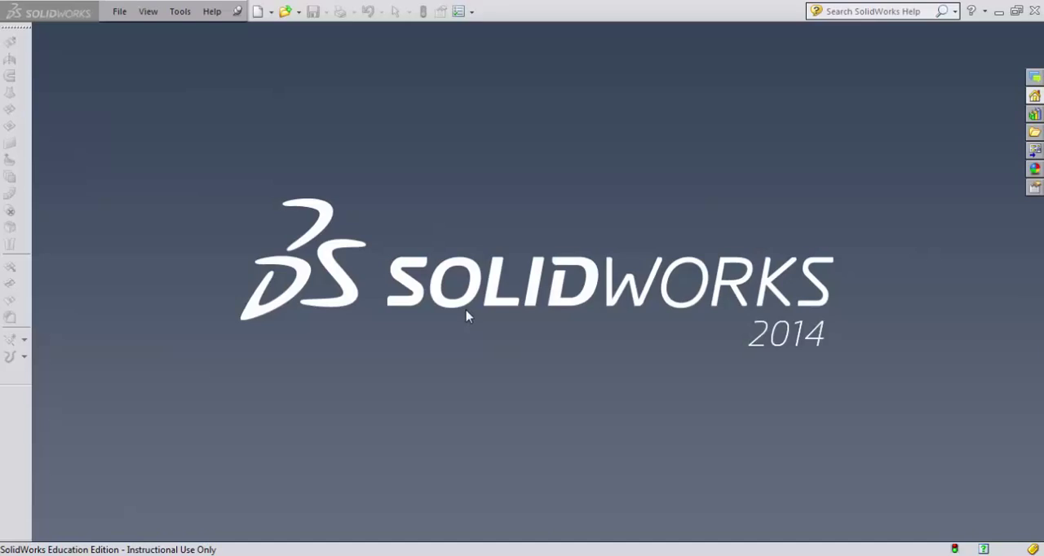
mouse_move(444, 285)
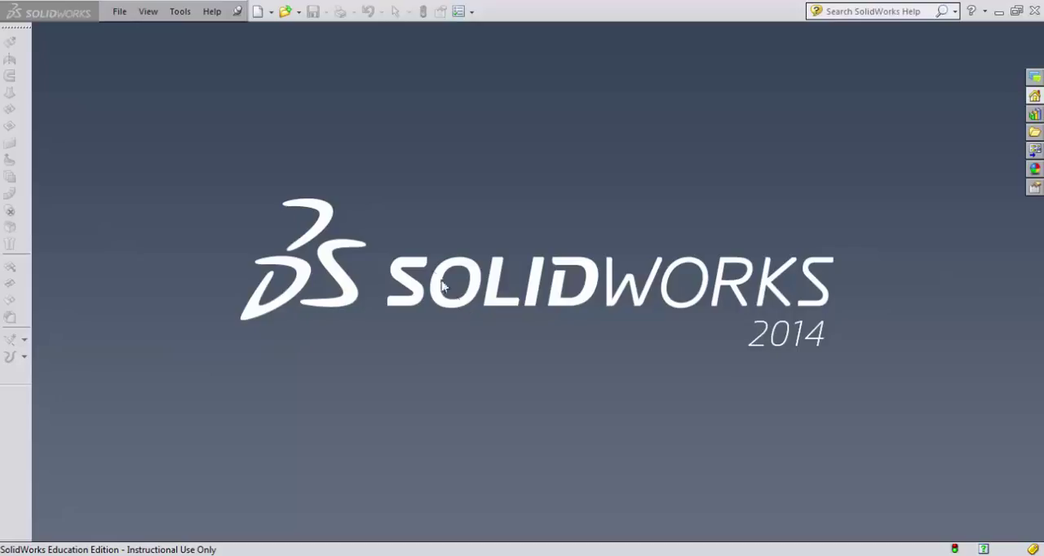
mouse_move(435, 281)
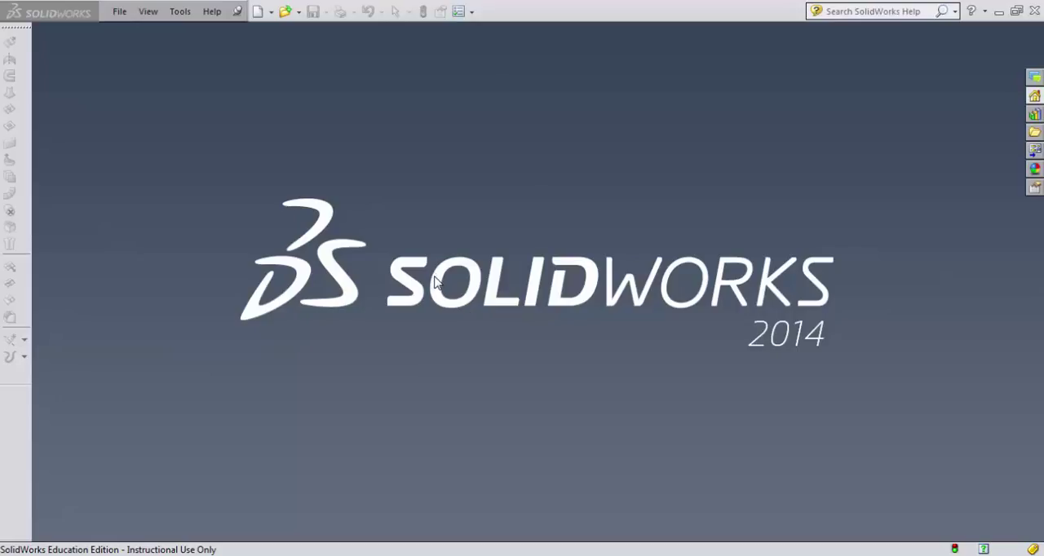
mouse_move(418, 242)
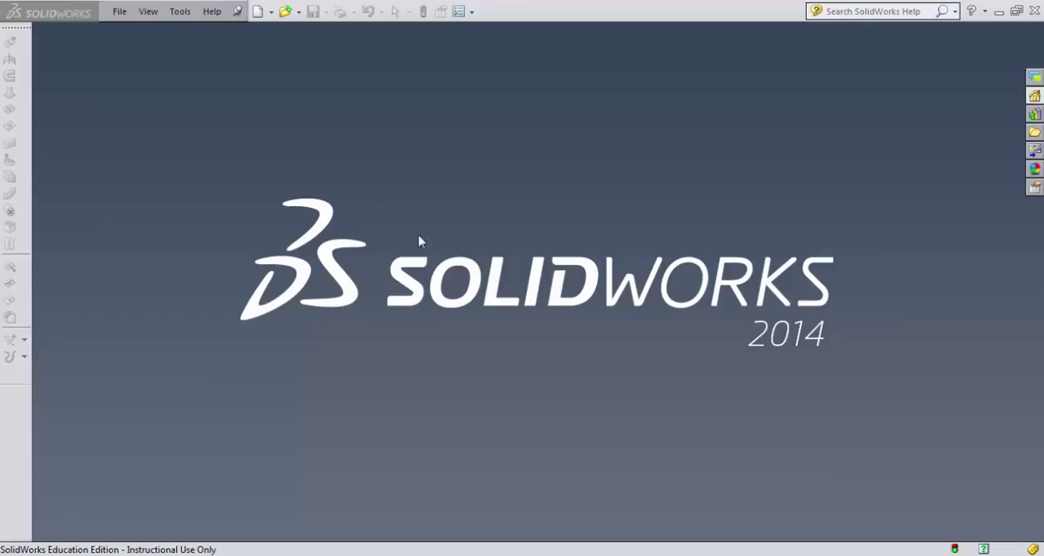
mouse_move(258, 15)
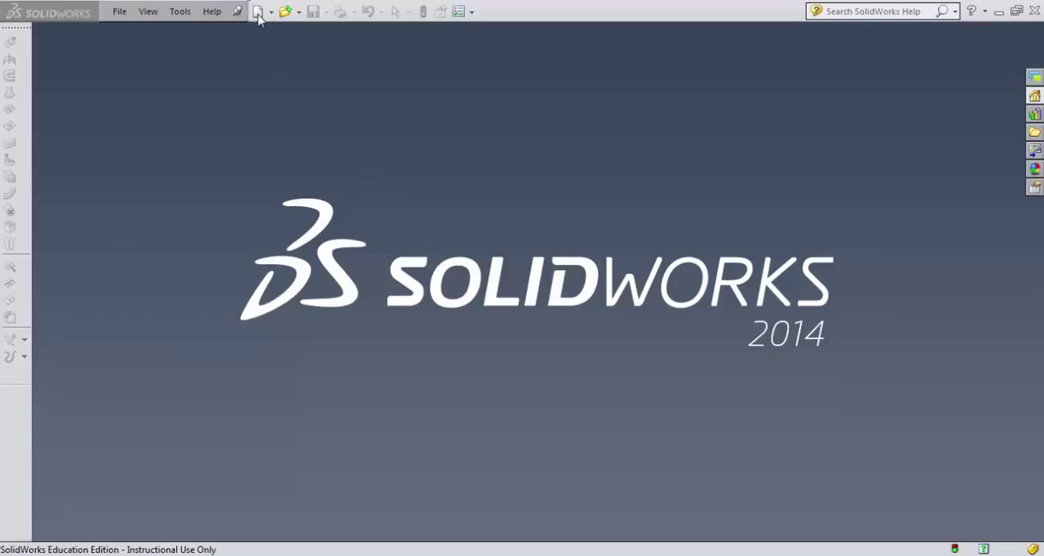
Create a new Part document and start a sketch on the Front Plane
click(256, 11)
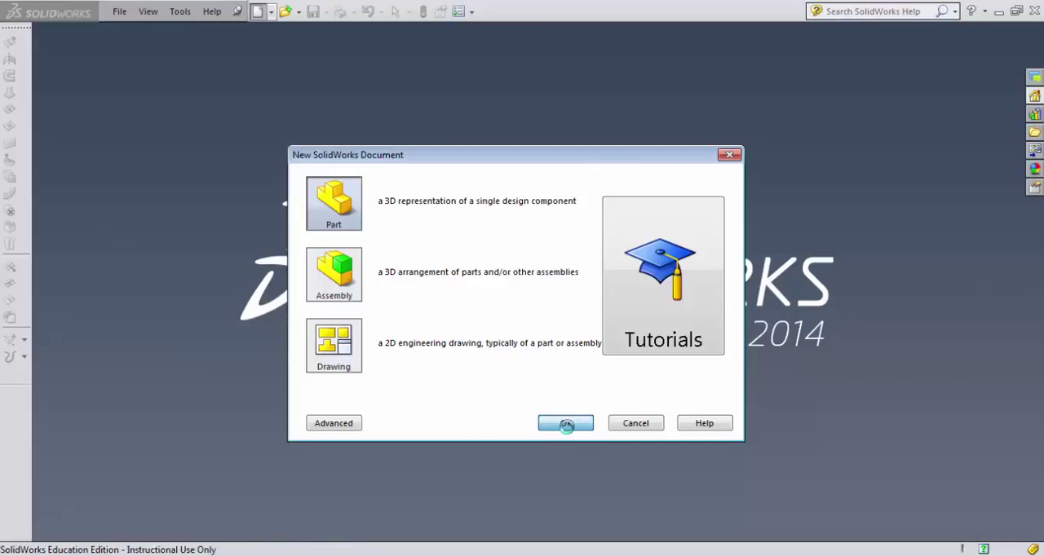
click(564, 424)
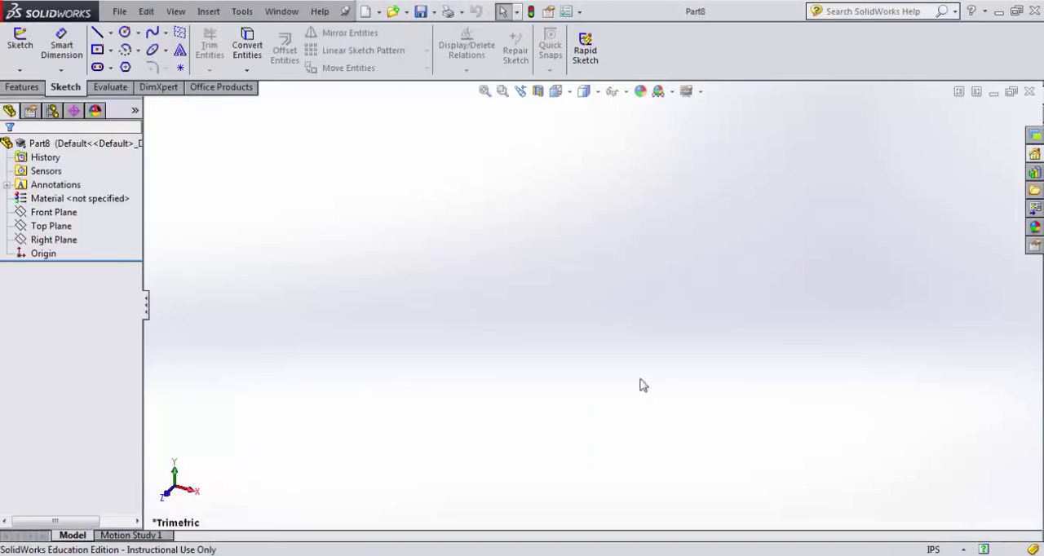
click(56, 212)
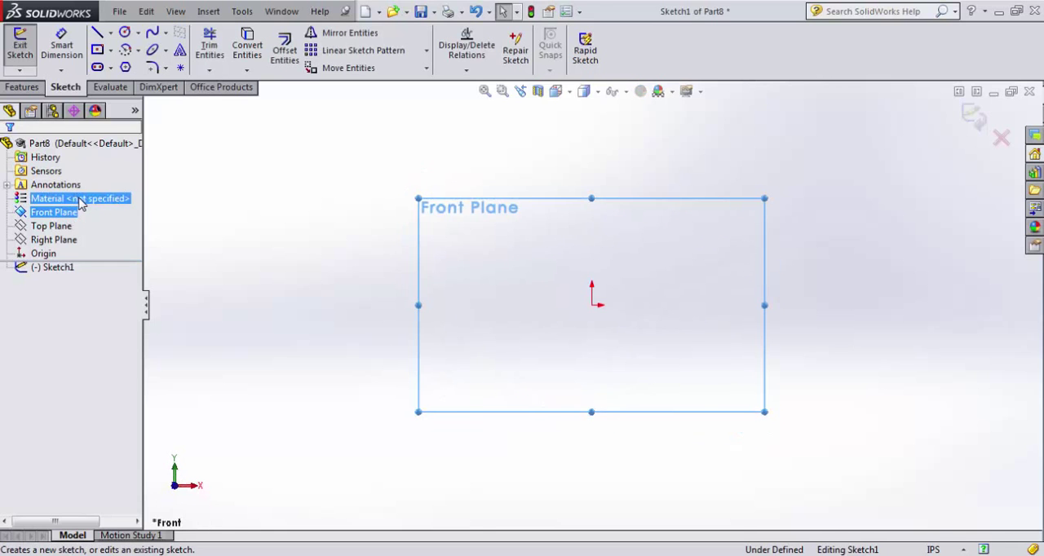
mouse_move(124, 65)
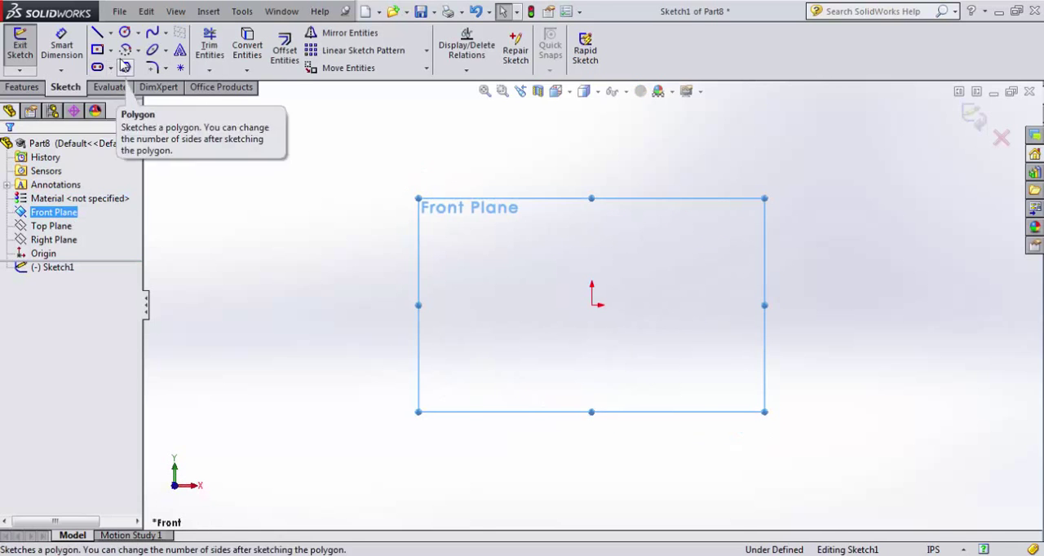
Activate the Line tool to begin the closed U-shaped profile
click(98, 31)
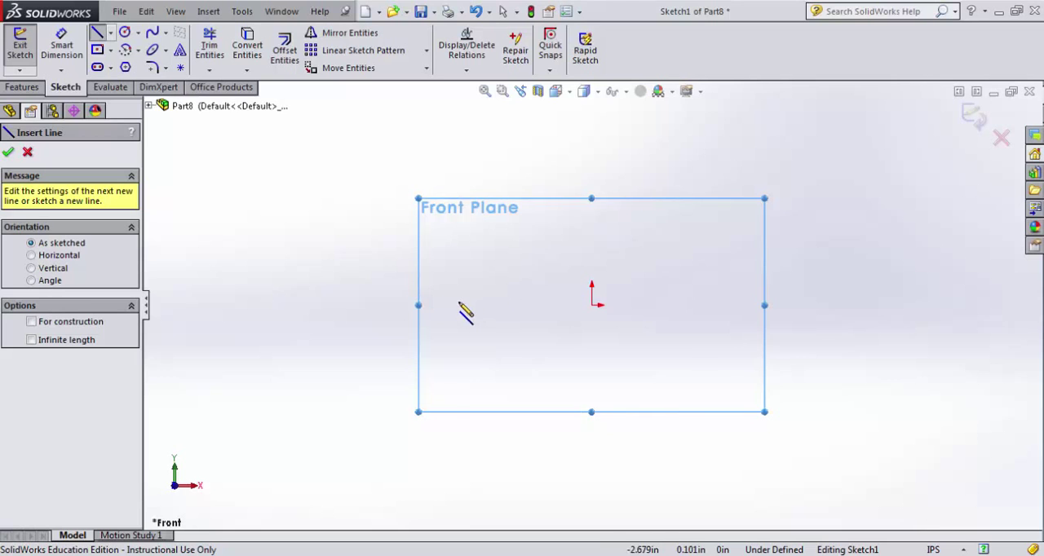
mouse_move(603, 334)
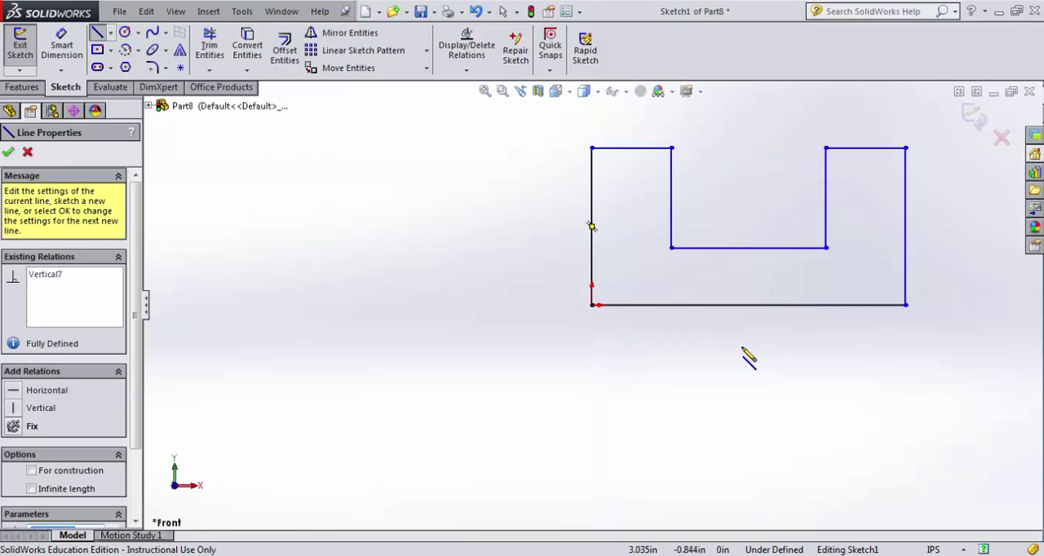
mouse_move(597, 253)
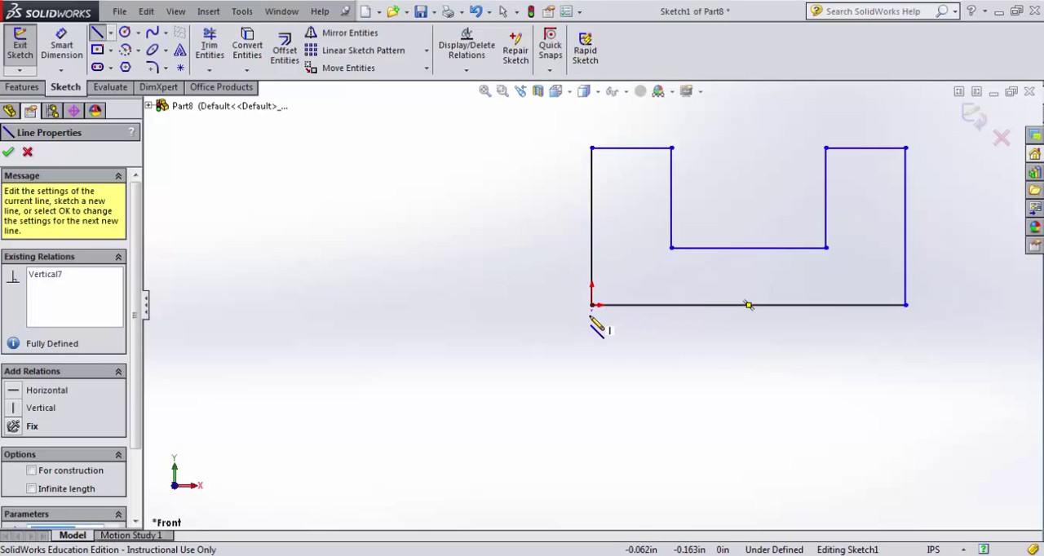
mouse_move(782, 329)
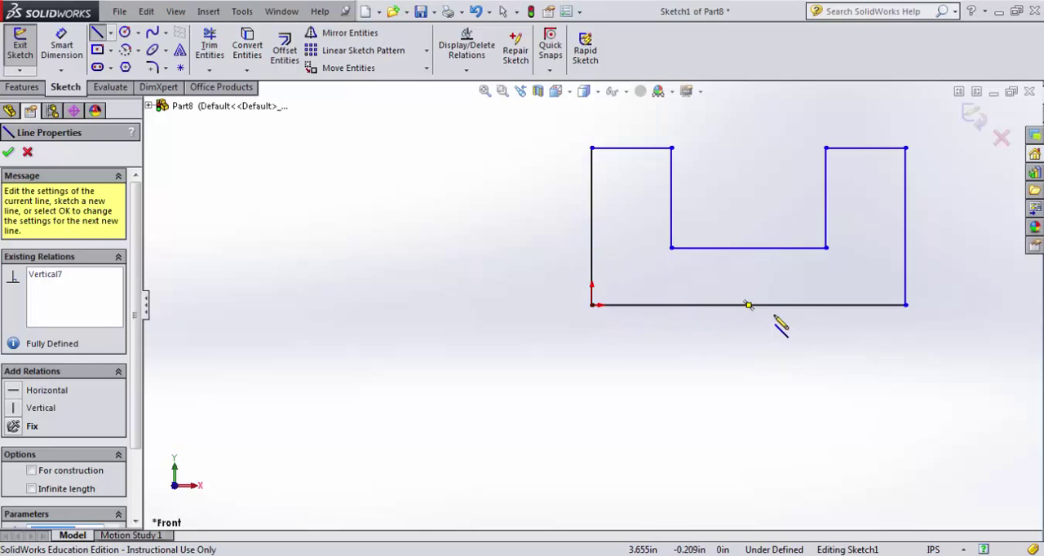
mouse_move(701, 372)
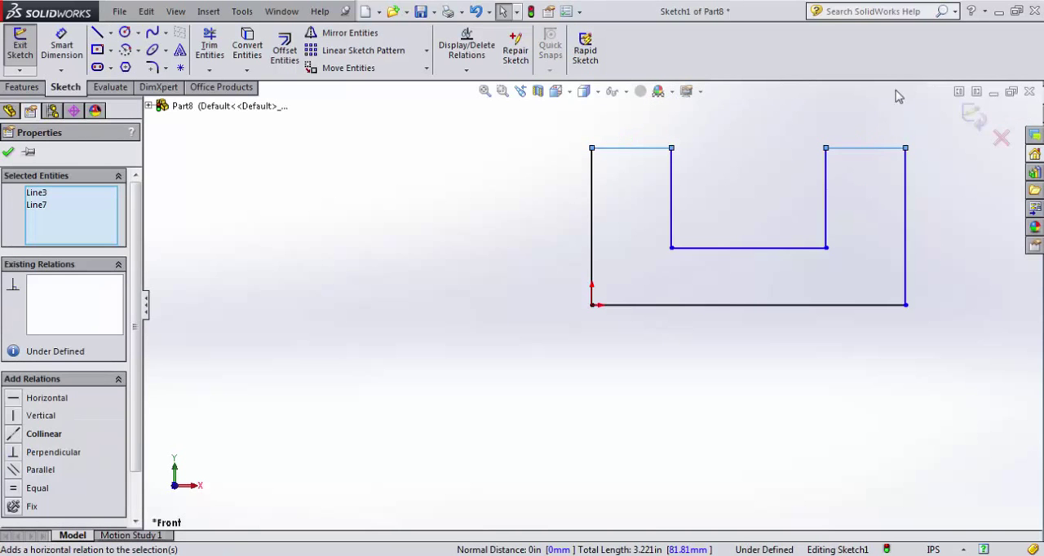
Make the two top edges horizontal, then select the slot's left side for a relation
click(871, 147)
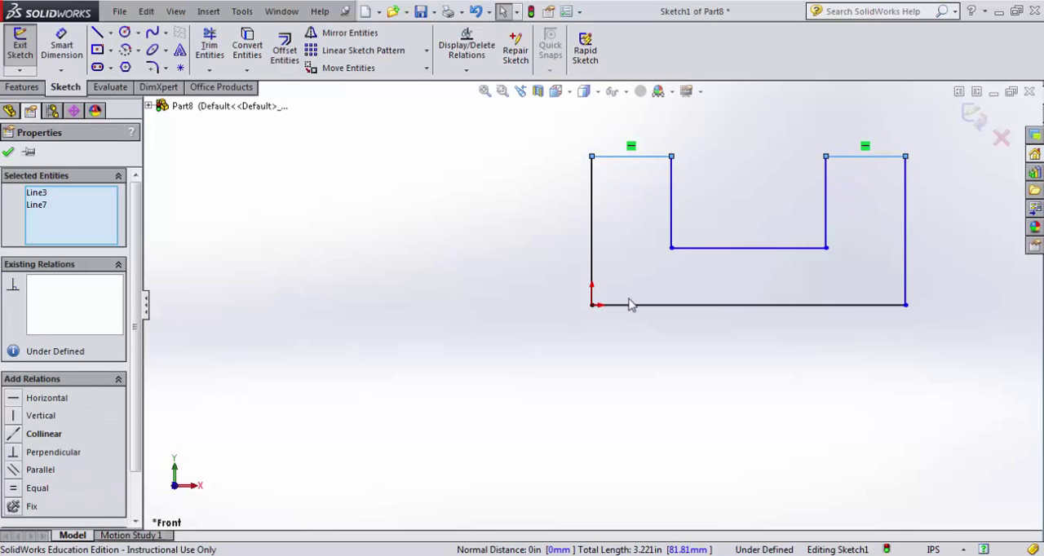
mouse_move(686, 206)
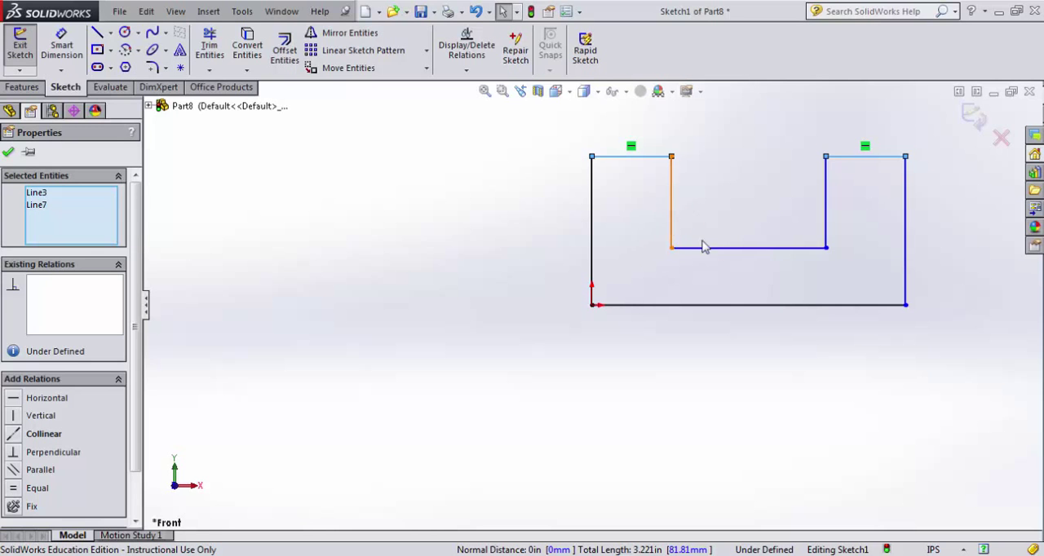
click(633, 156)
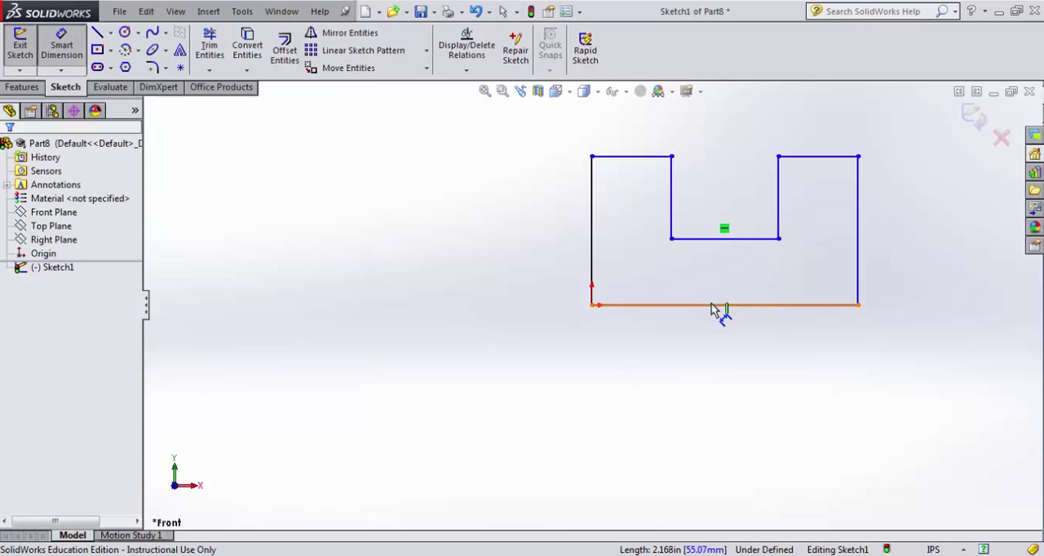
Dimension the U outline 6.00 wide, 4.00 tall, with a 2.00 deep, 2.00 wide slot
click(721, 304)
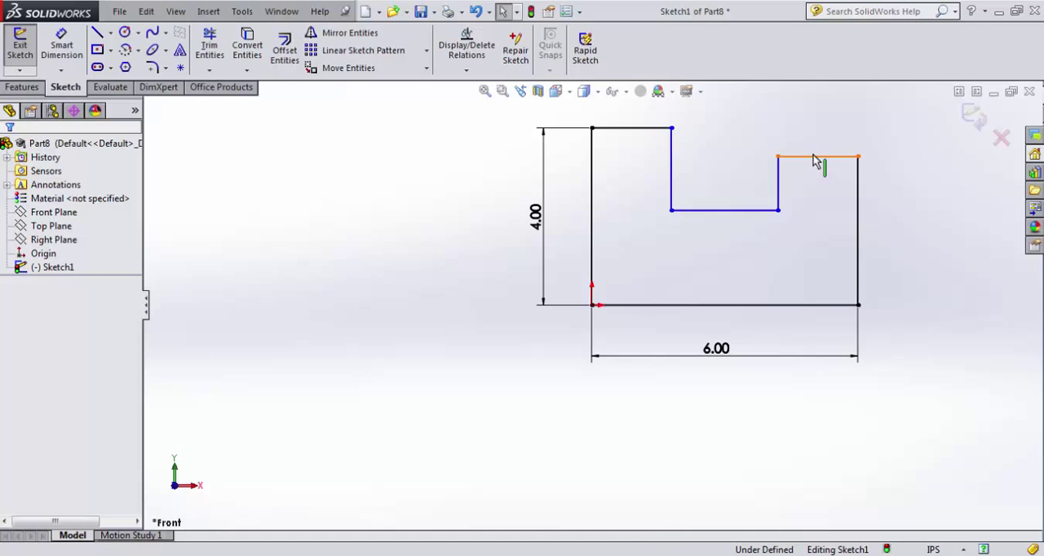
click(819, 156)
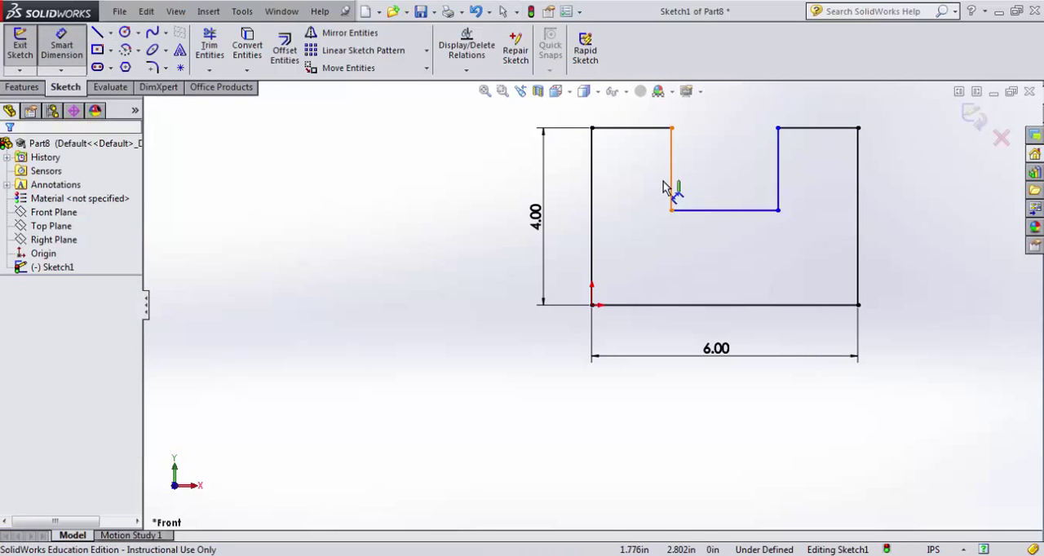
click(669, 180)
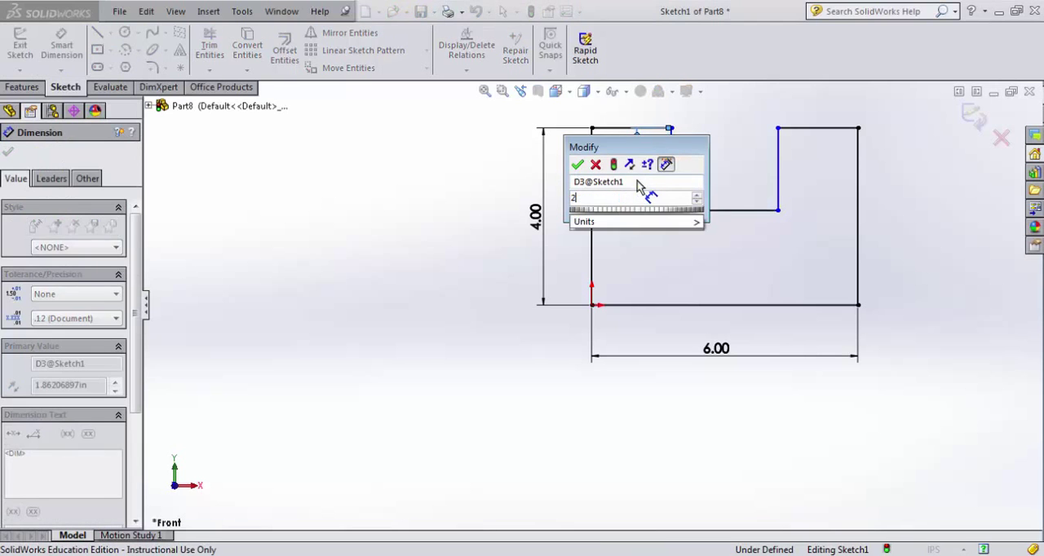
click(578, 165)
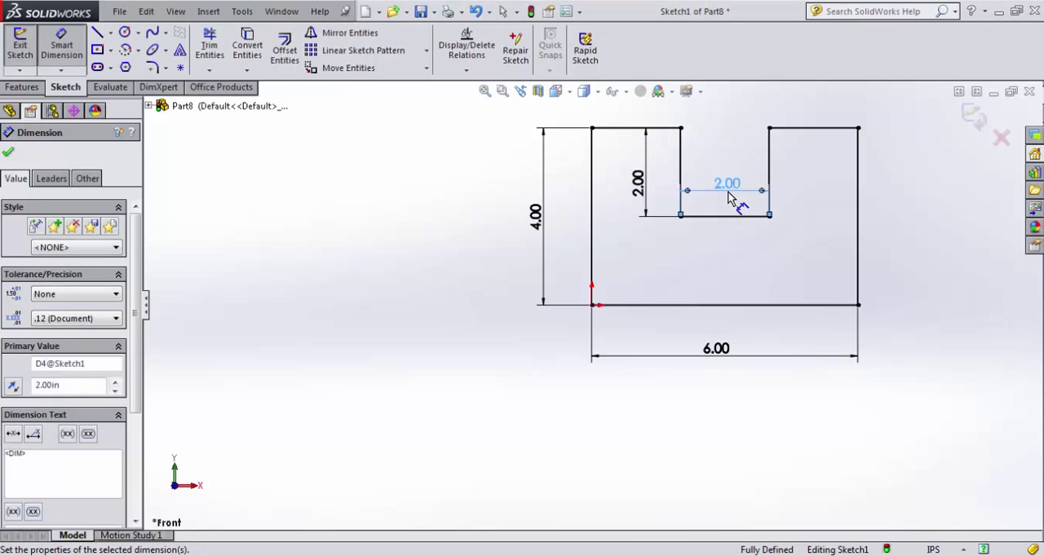
click(858, 215)
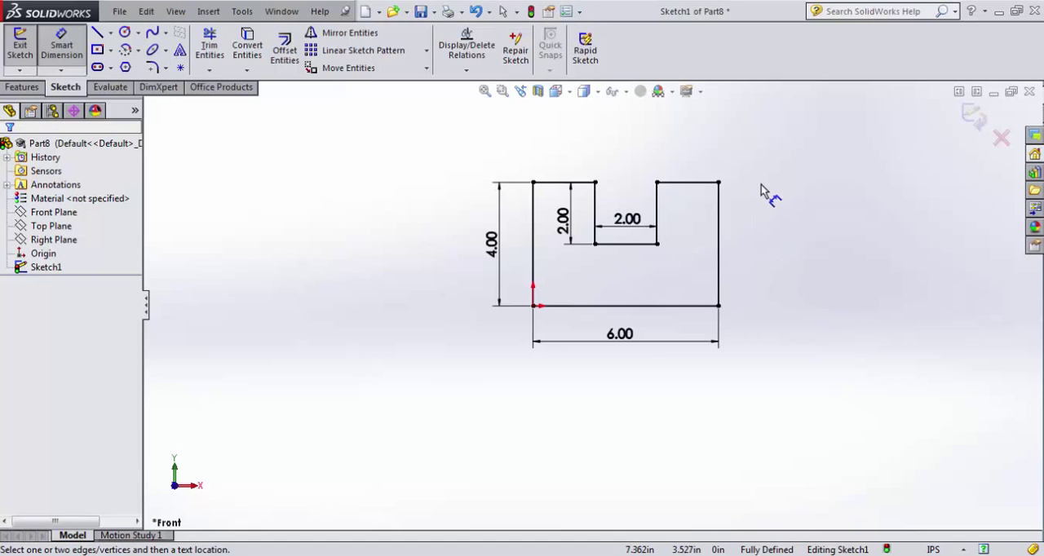
mouse_move(391, 241)
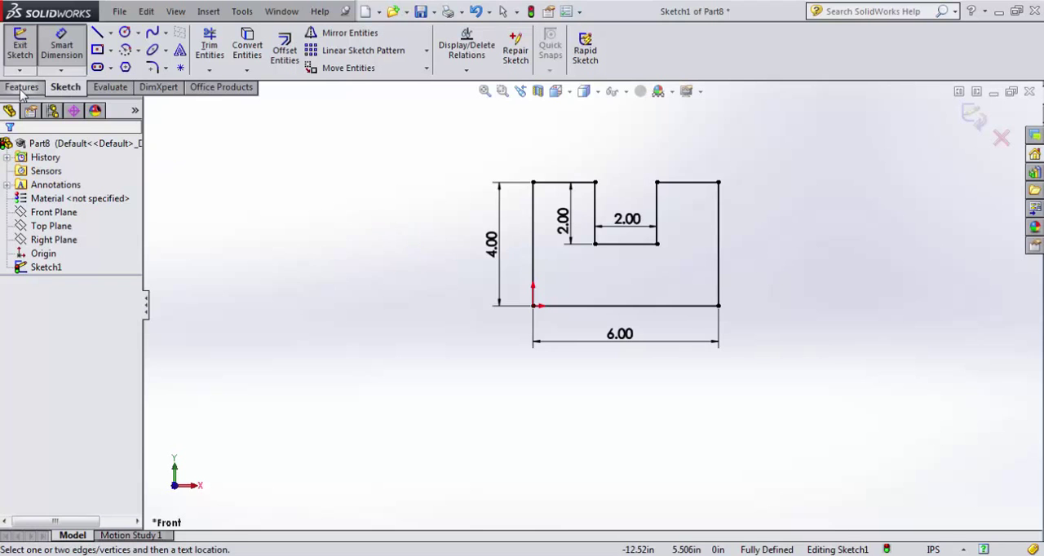
Preview a Blind 4.000 in boss extrusion of the U profile, reversed in direction
click(22, 88)
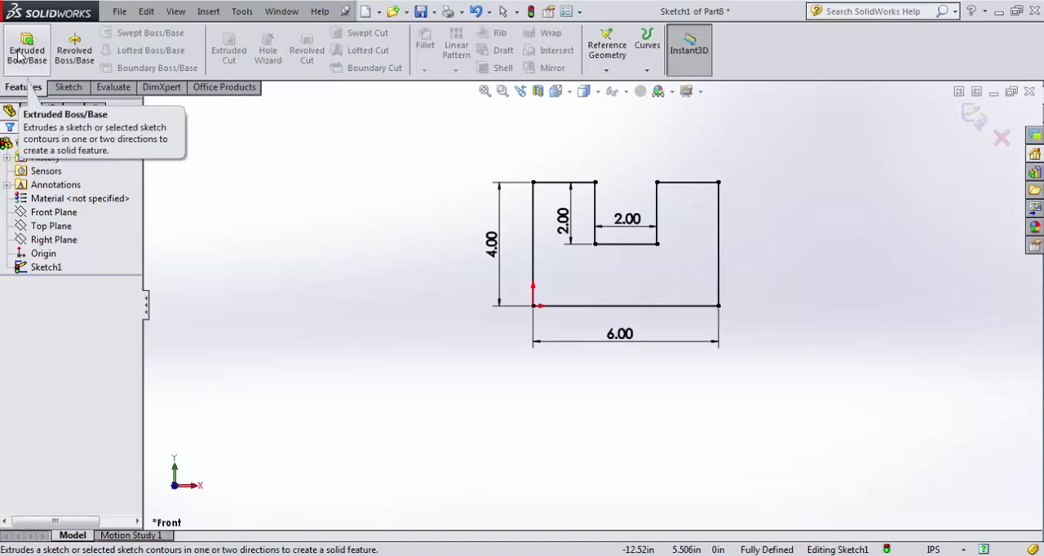
click(26, 49)
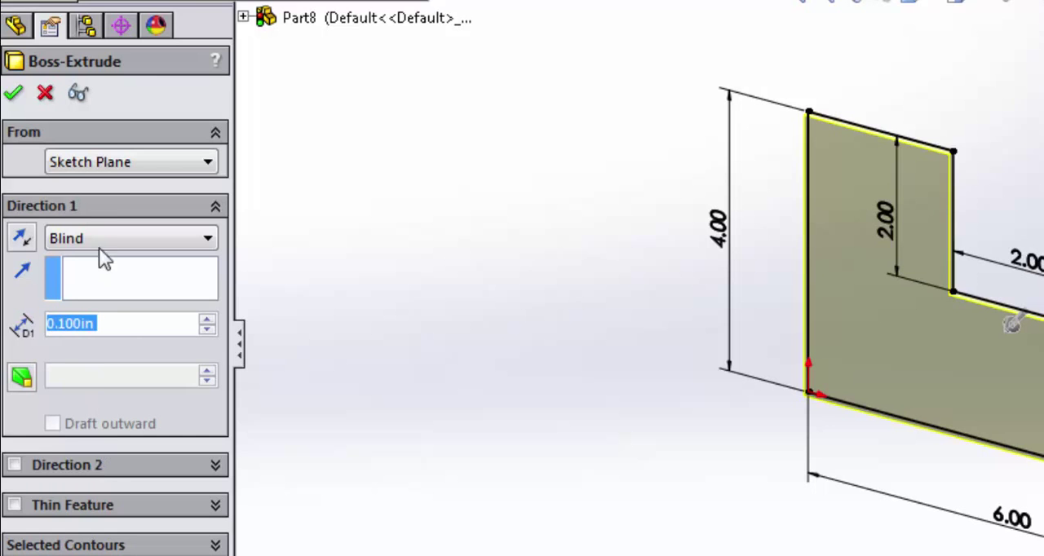
click(131, 238)
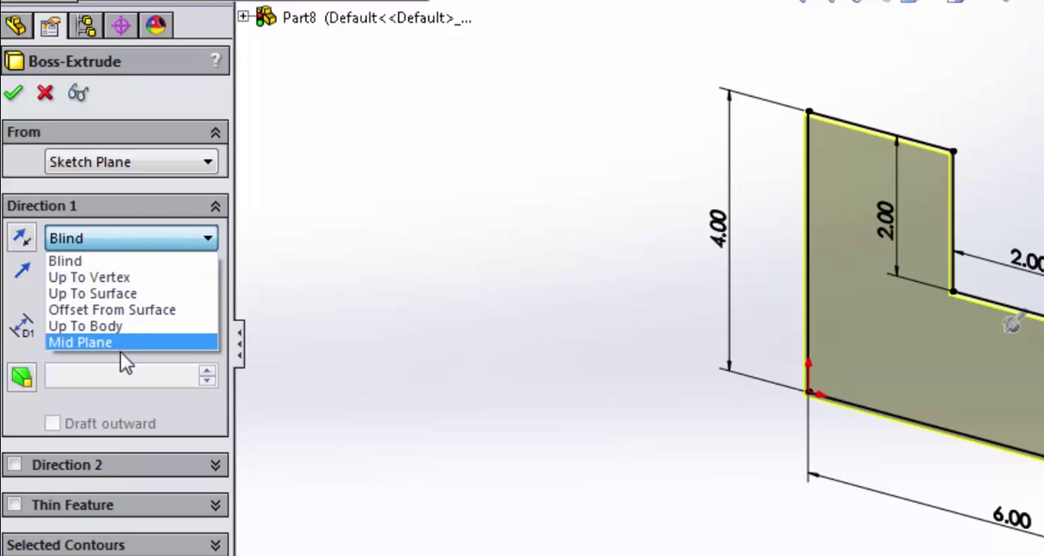
mouse_move(101, 264)
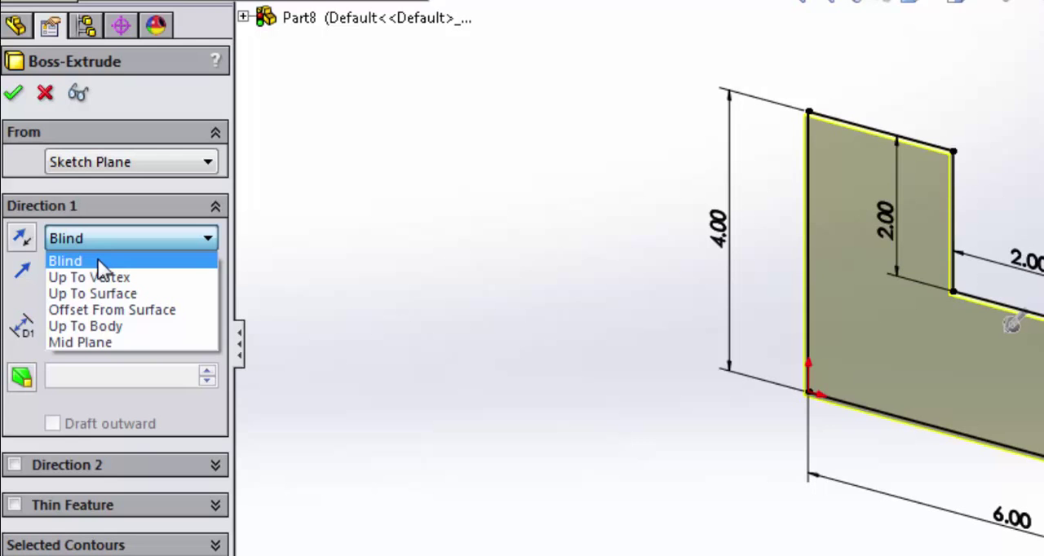
click(65, 261)
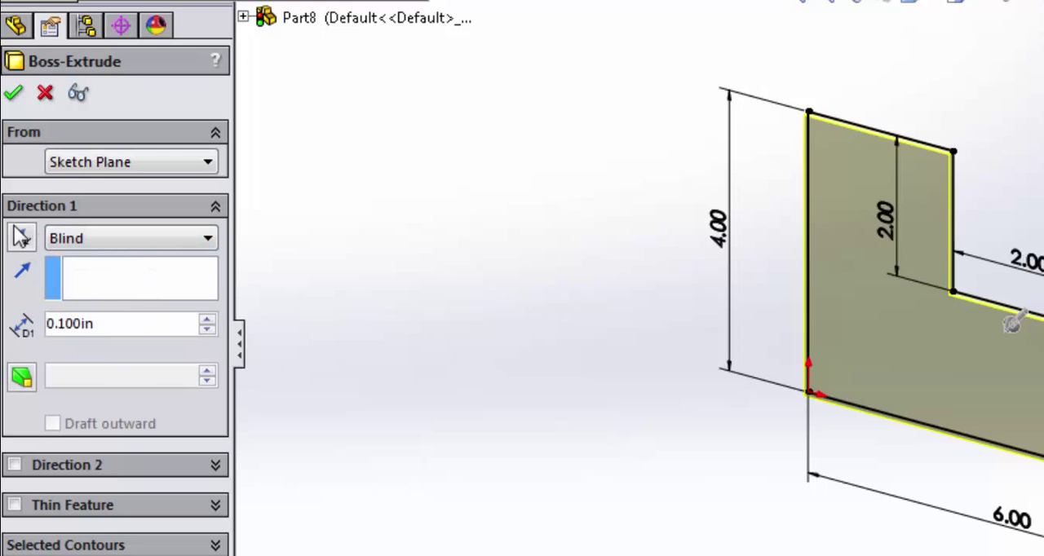
click(21, 238)
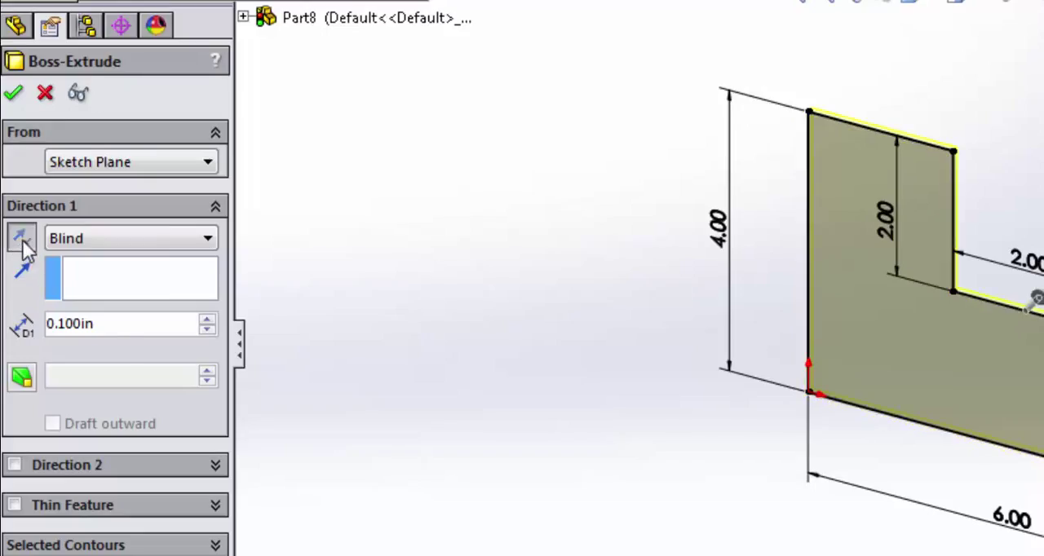
click(106, 325)
text(4.000)
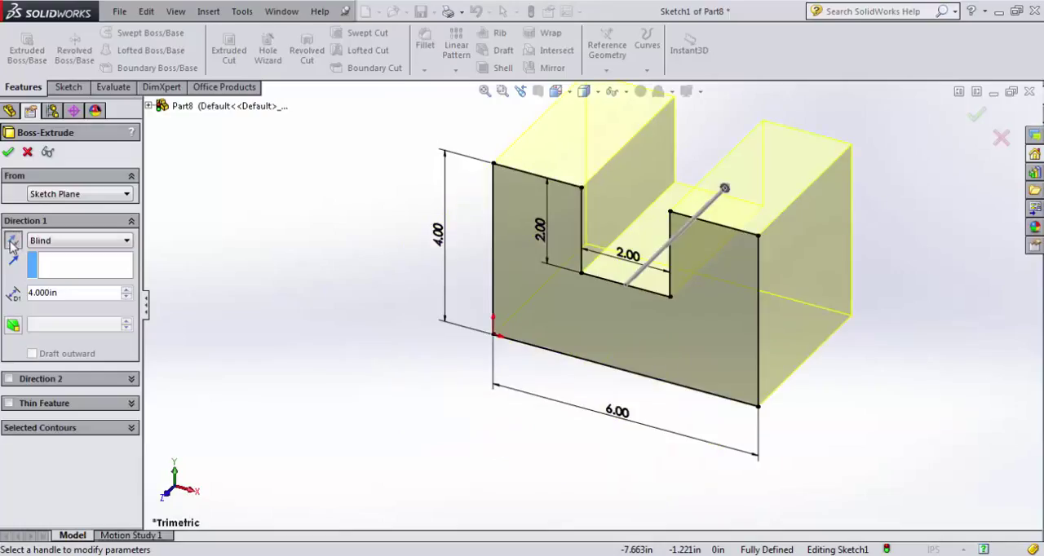
drag(718, 188, 525, 383)
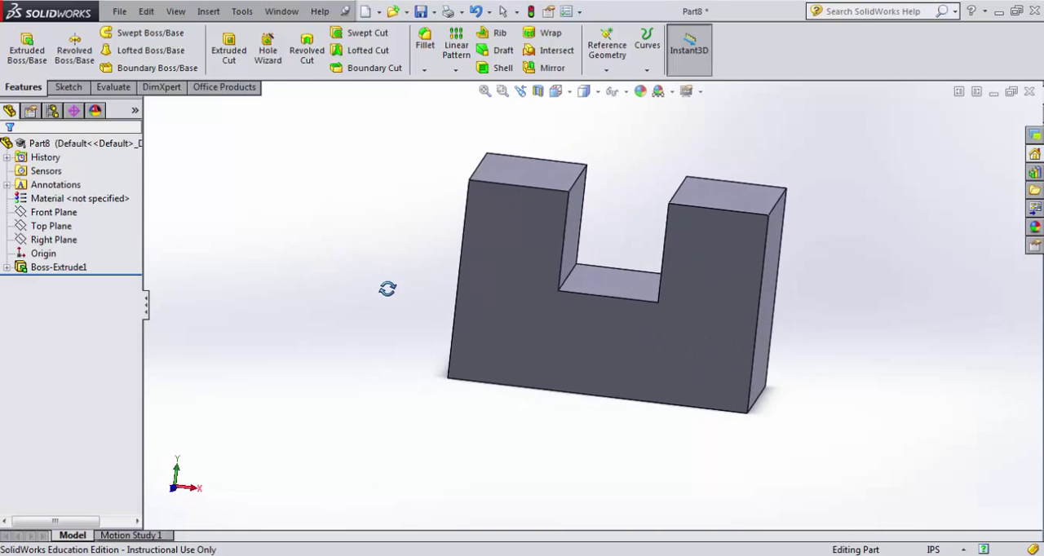
Orbit the model to view the finished U-shaped block
drag(388, 290, 326, 301)
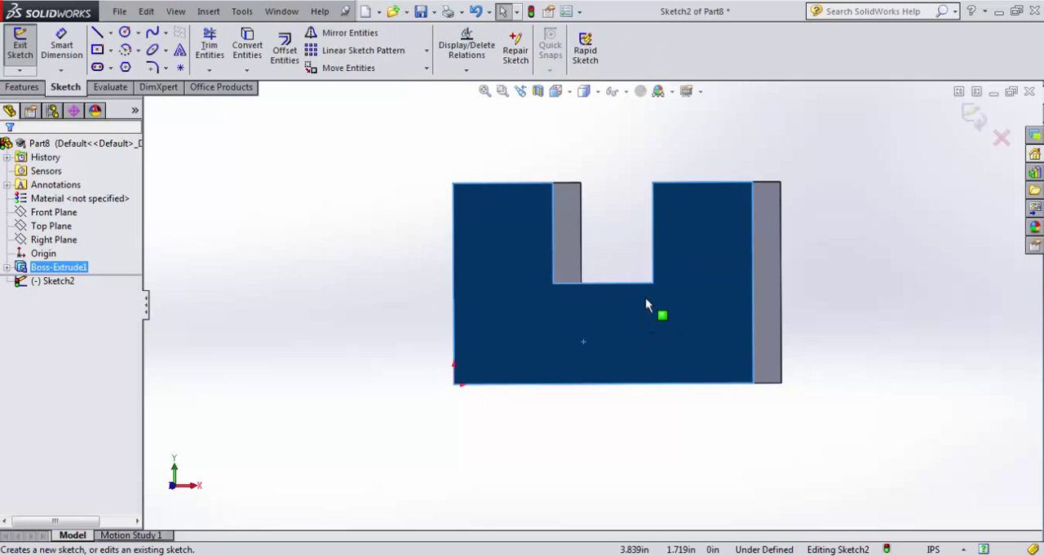
mouse_move(123, 33)
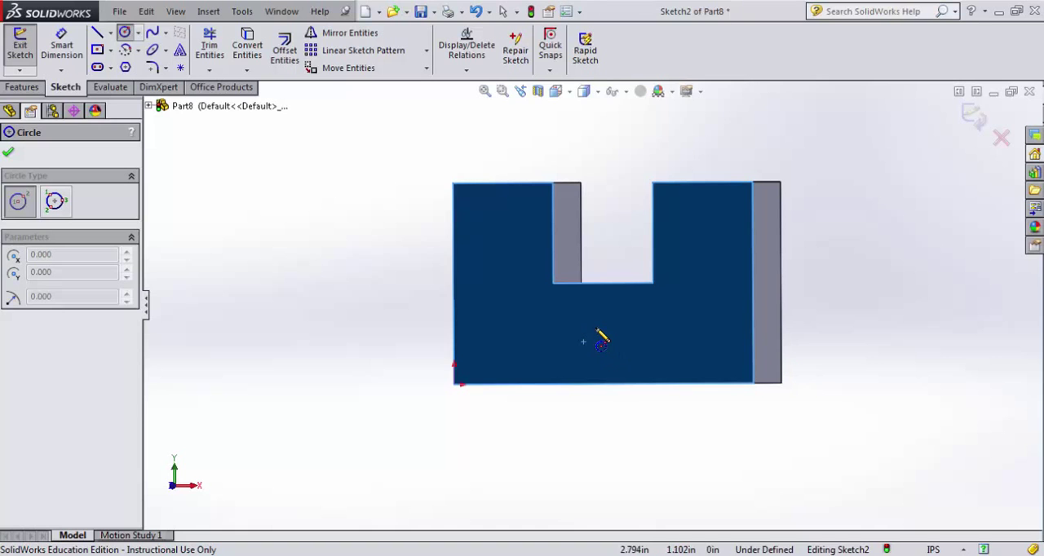
Draw a circle on the front face, 1.00 in diameter and 1.00 in above the bottom edge
drag(596, 328, 623, 367)
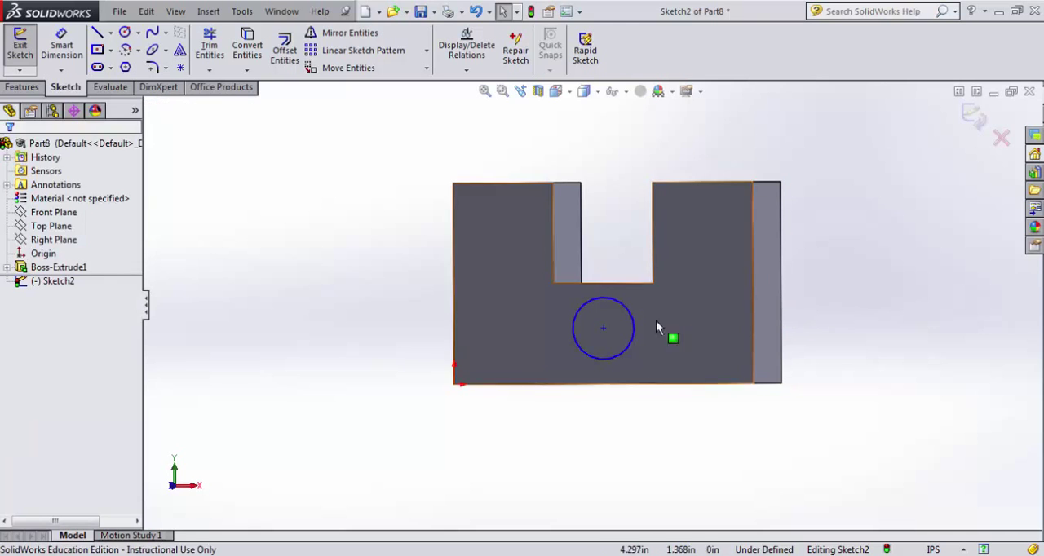
click(603, 329)
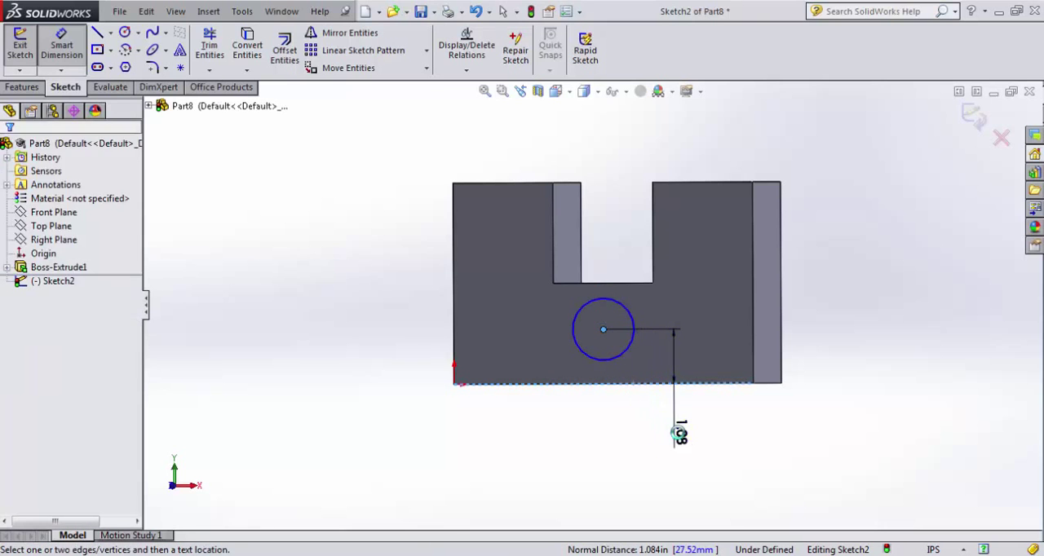
click(675, 430)
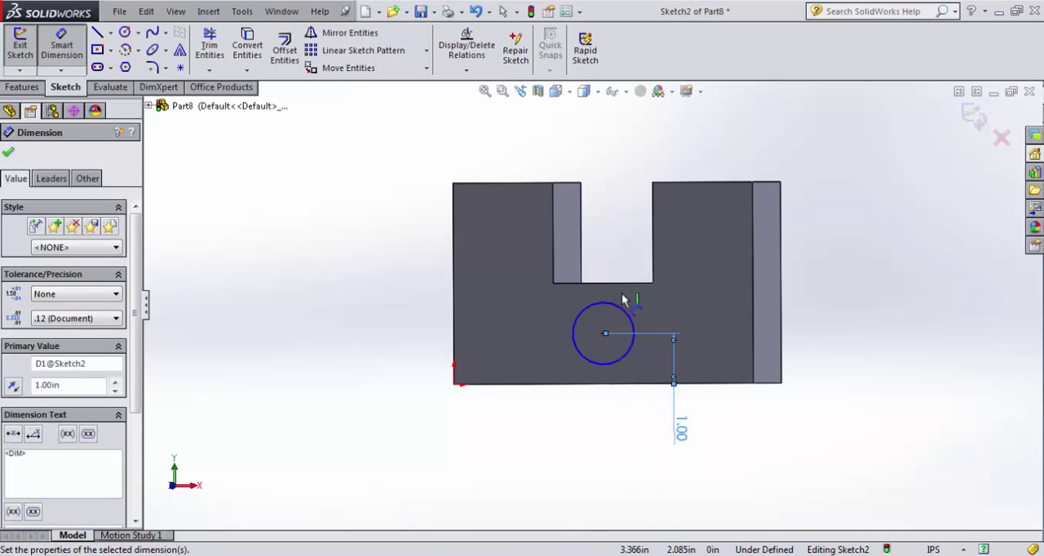
click(602, 334)
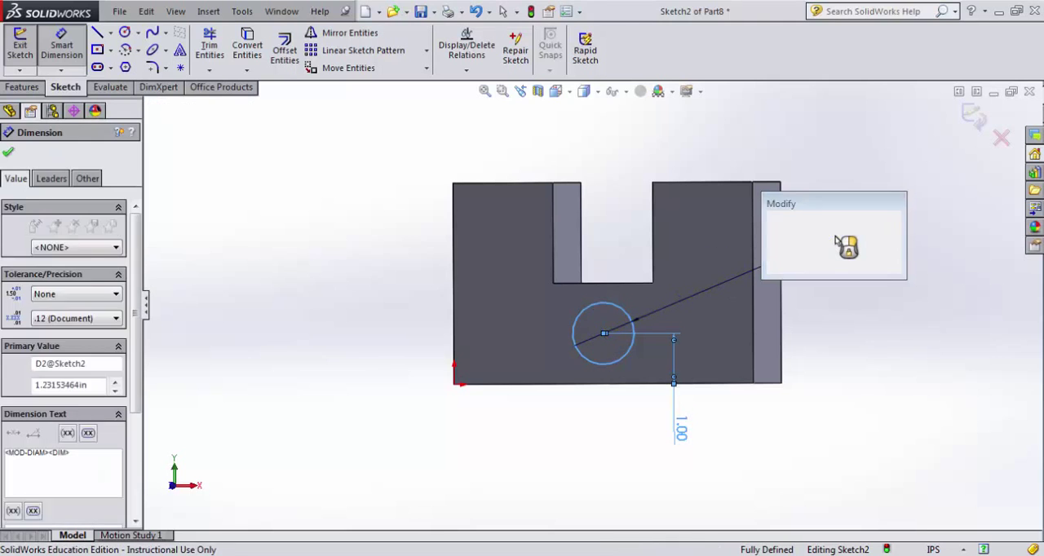
click(845, 244)
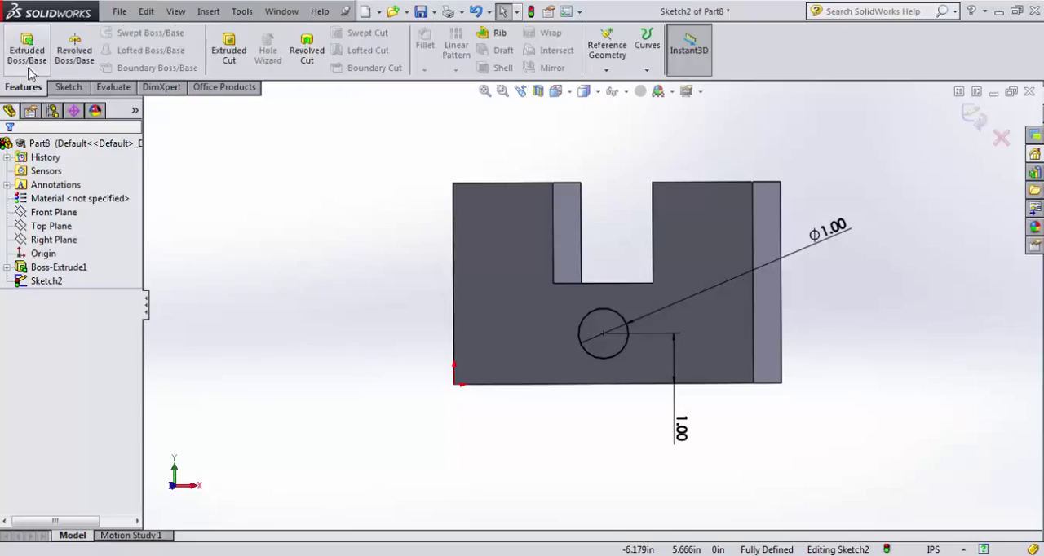
Extrude the circle as a Thin Feature, trying Mid-Plane and Two-Direction wall options
click(26, 45)
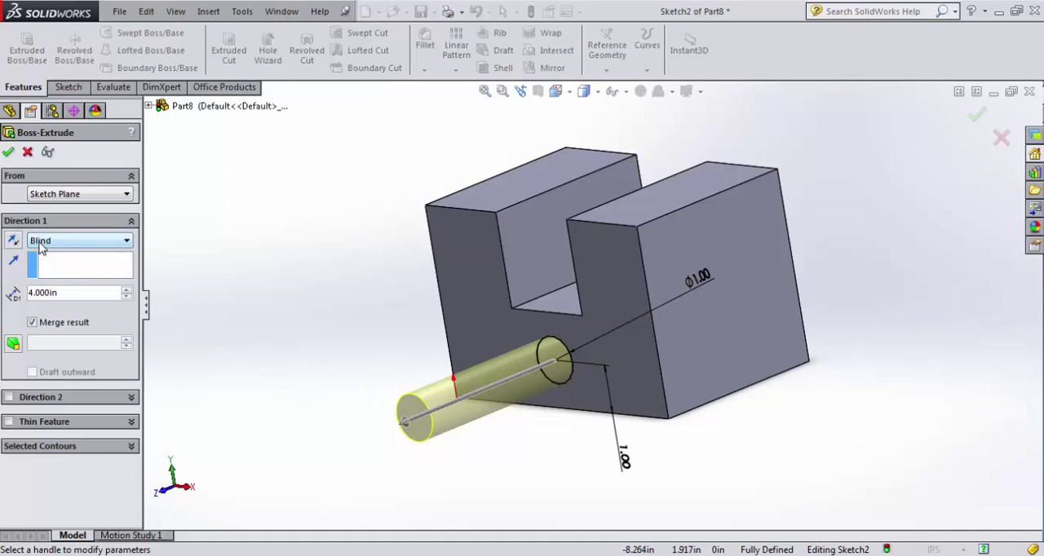
mouse_move(42, 245)
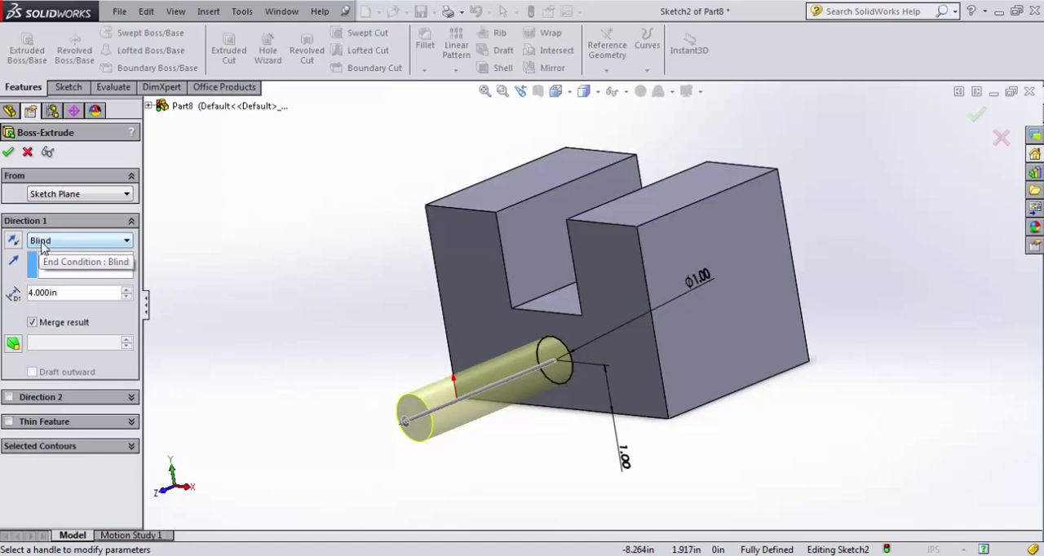
mouse_move(57, 244)
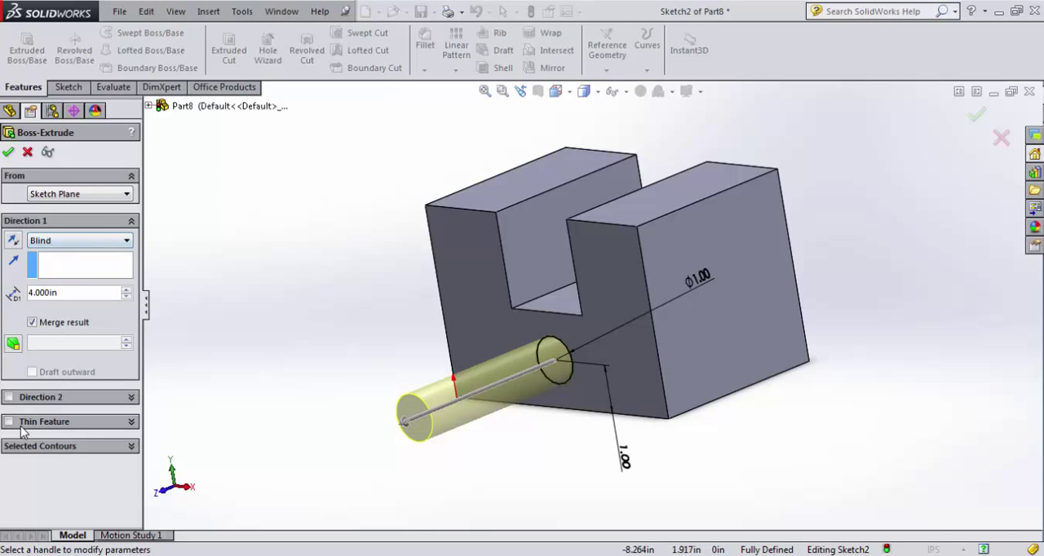
click(10, 420)
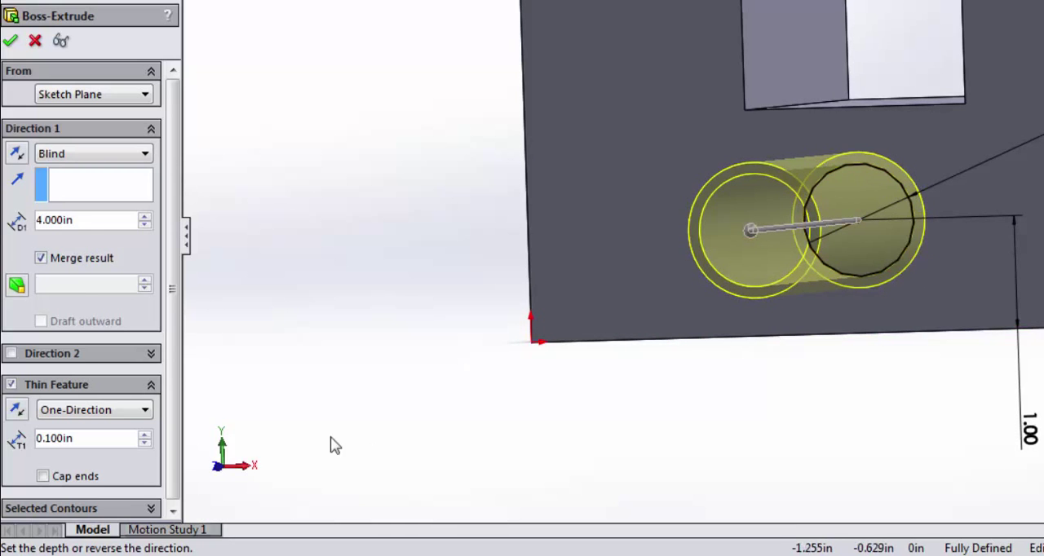
mouse_move(57, 399)
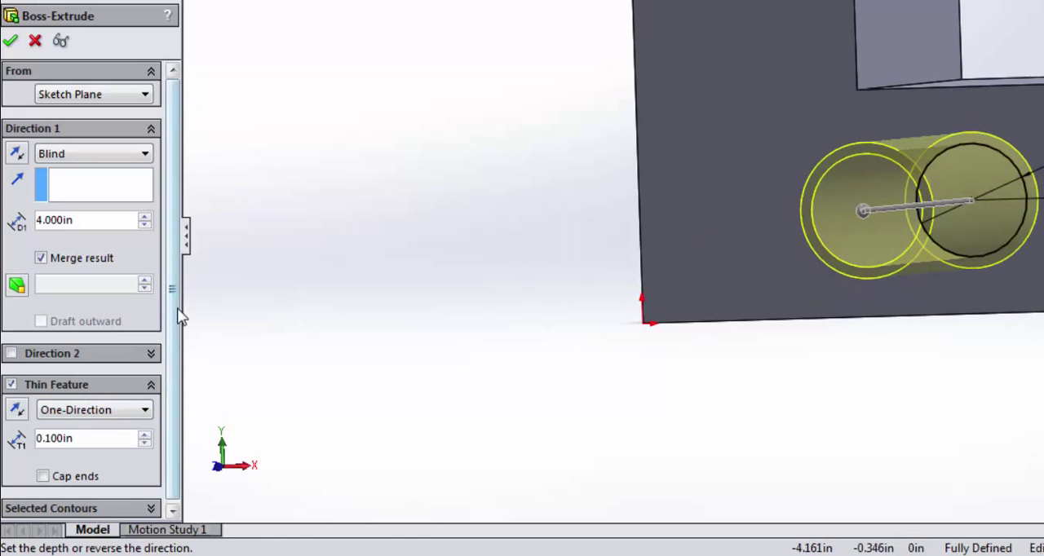
click(95, 408)
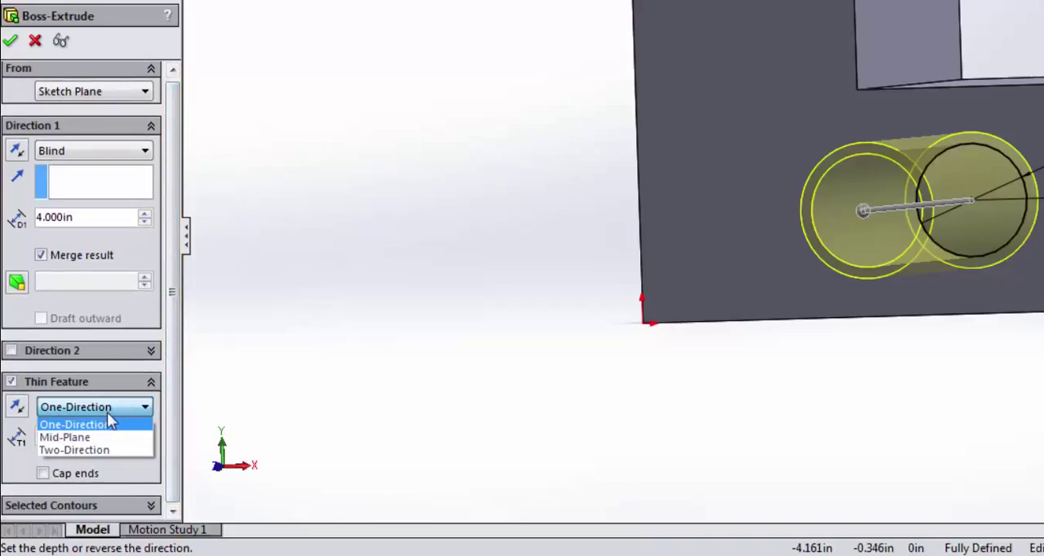
mouse_move(110, 437)
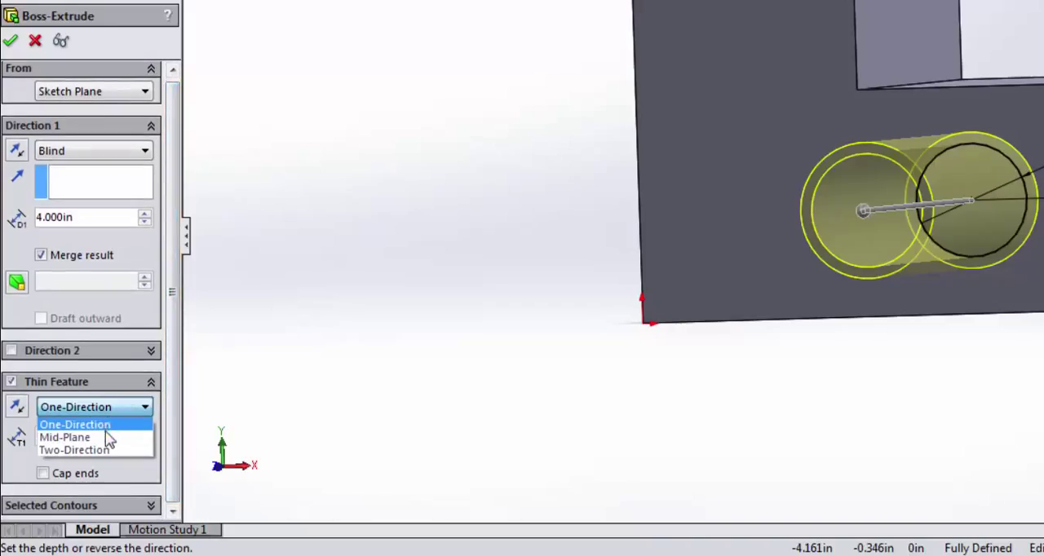
click(62, 437)
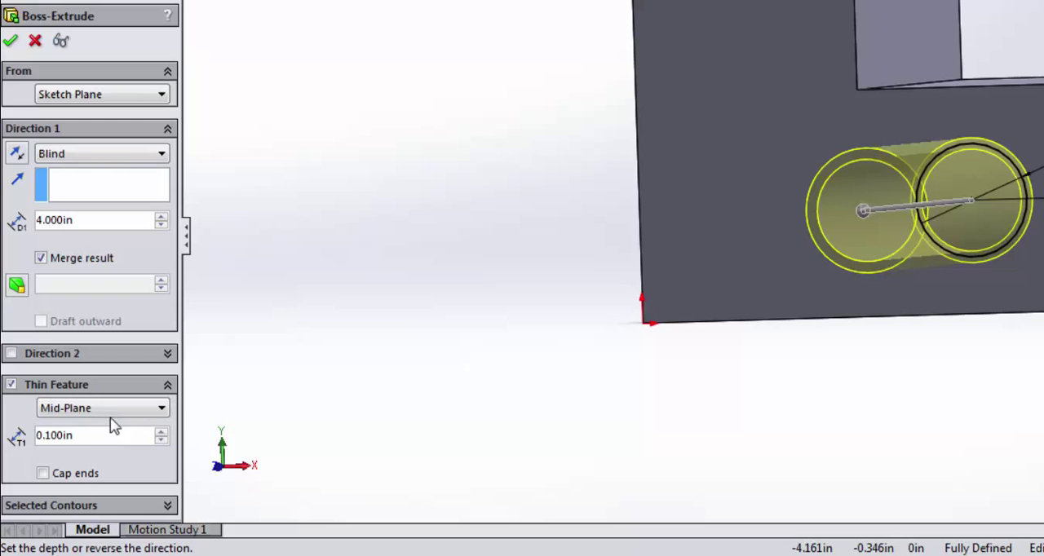
click(102, 408)
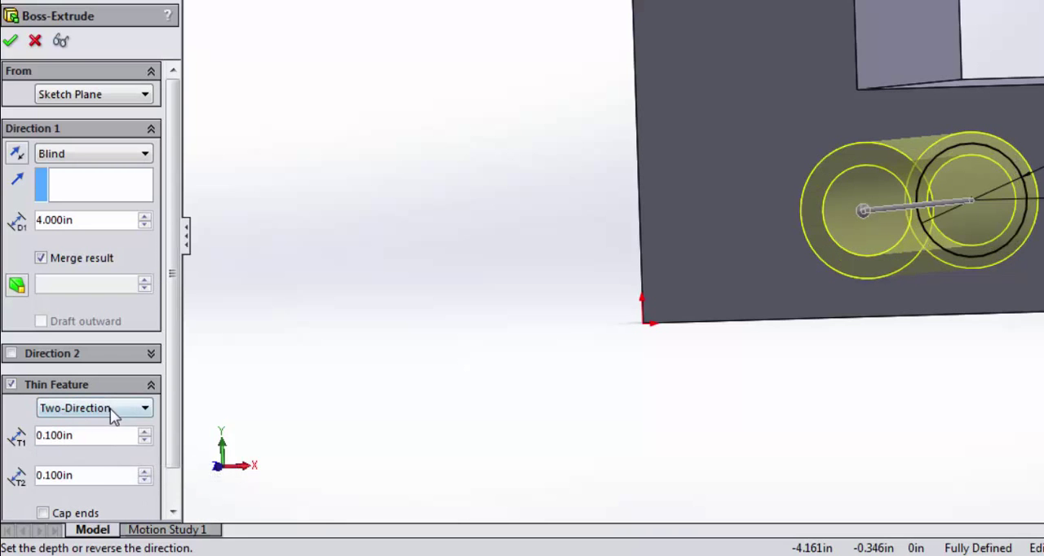
Settle on a One-Direction thin wall and set its thickness to 0.250in
click(95, 408)
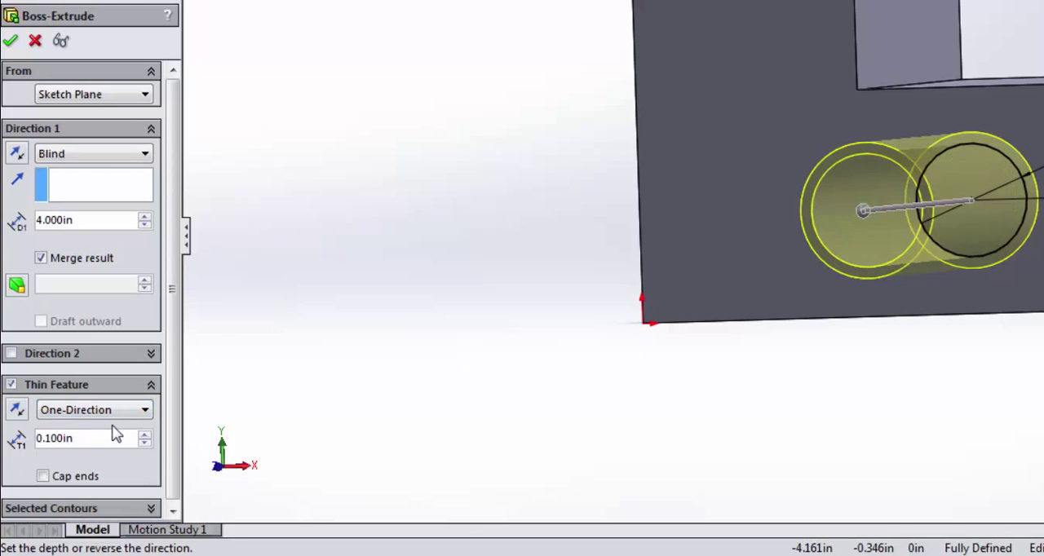
click(16, 410)
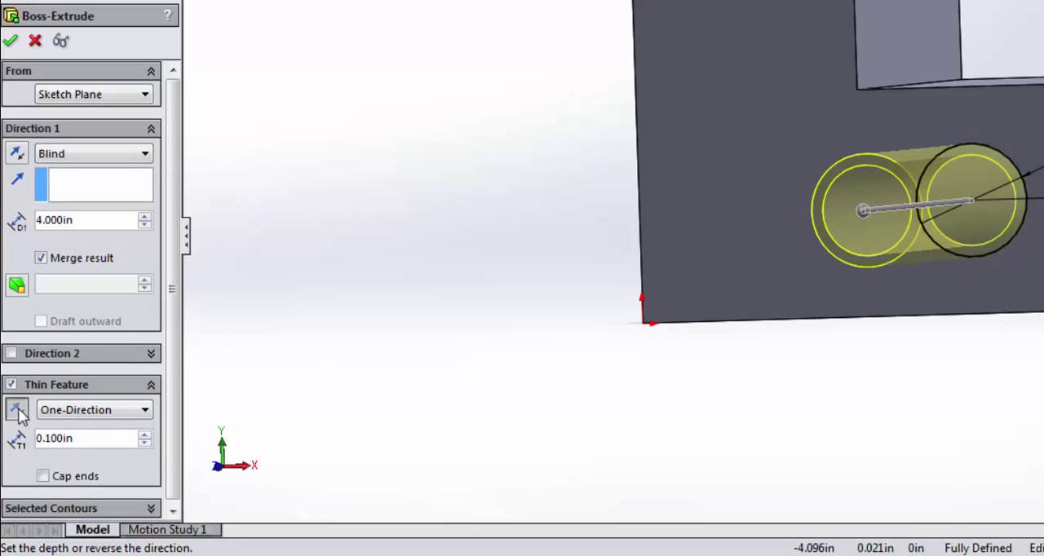
click(16, 409)
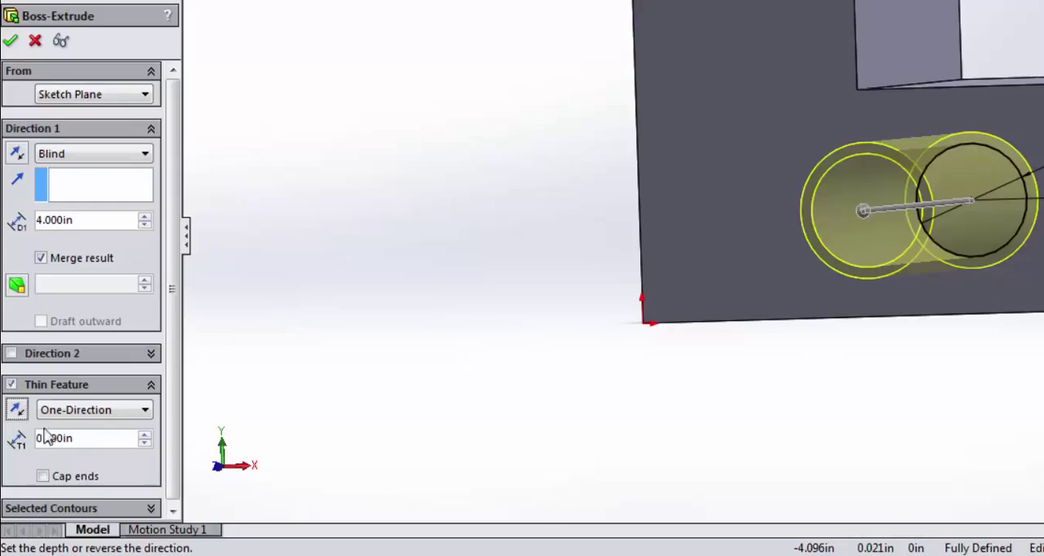
click(81, 440)
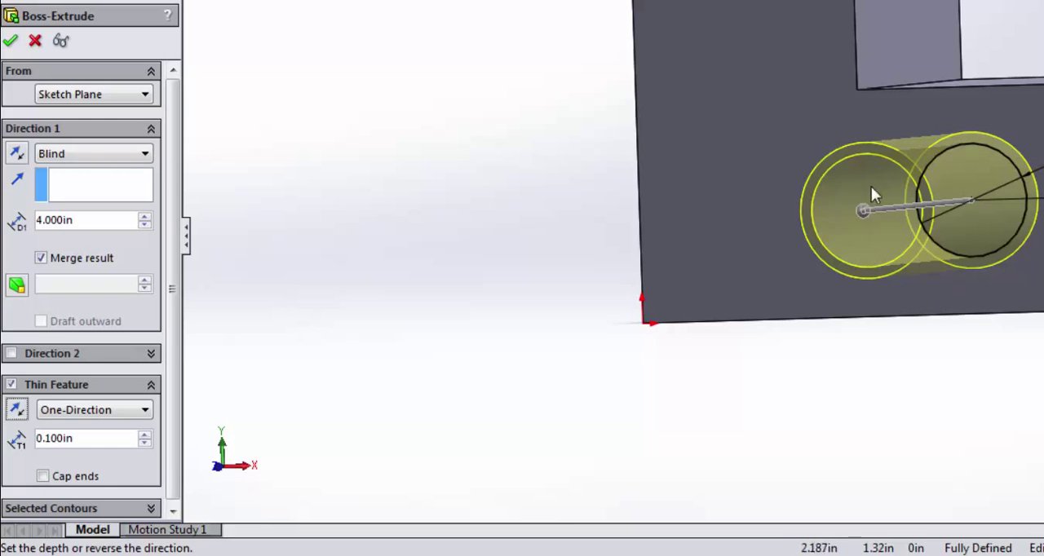
mouse_move(297, 339)
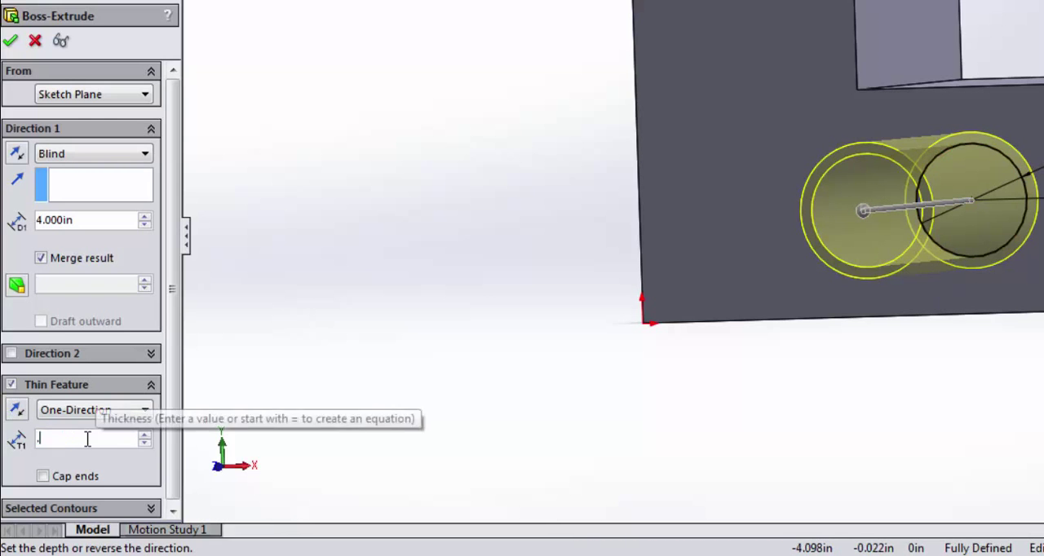
text(0.250in)
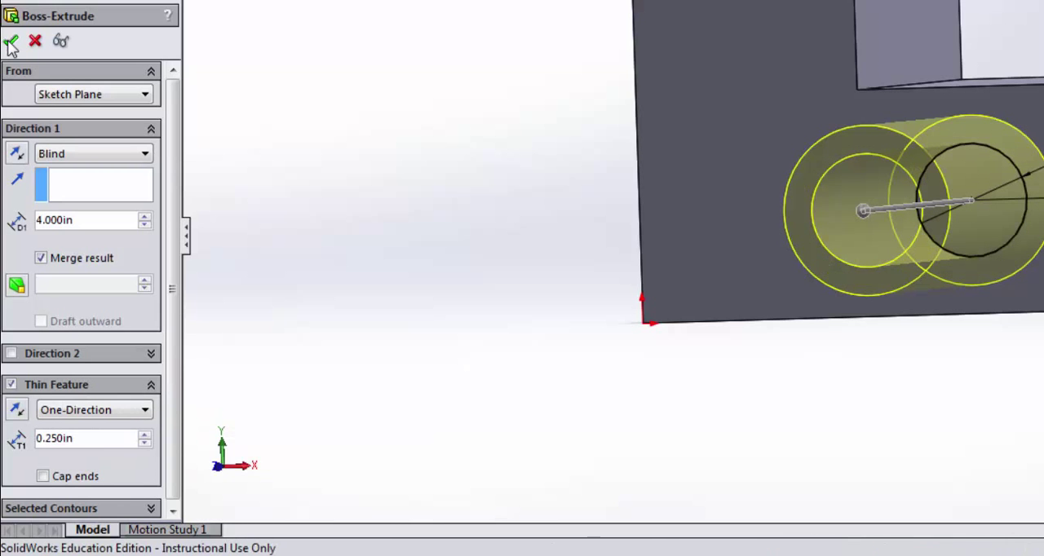
click(14, 38)
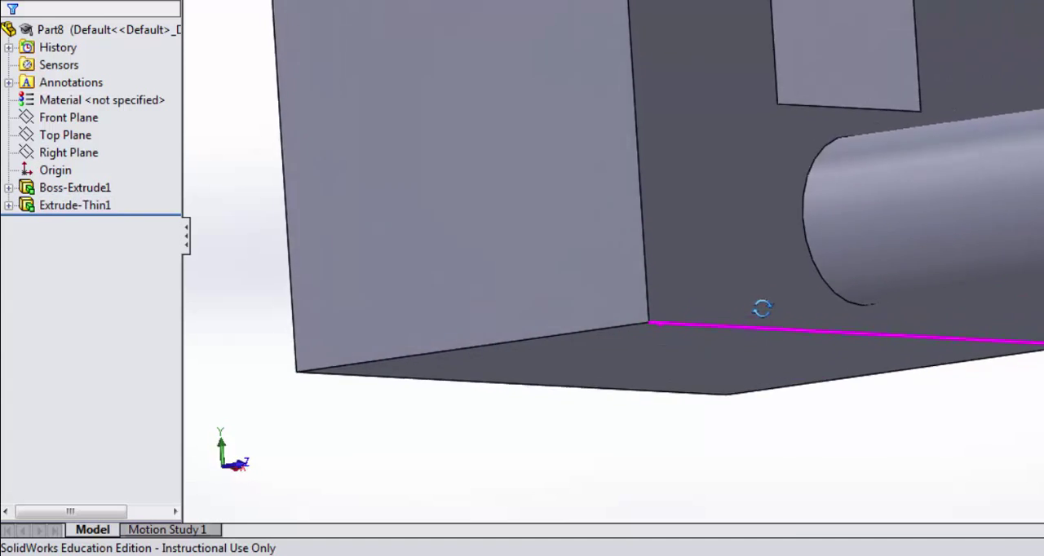
drag(762, 309, 613, 255)
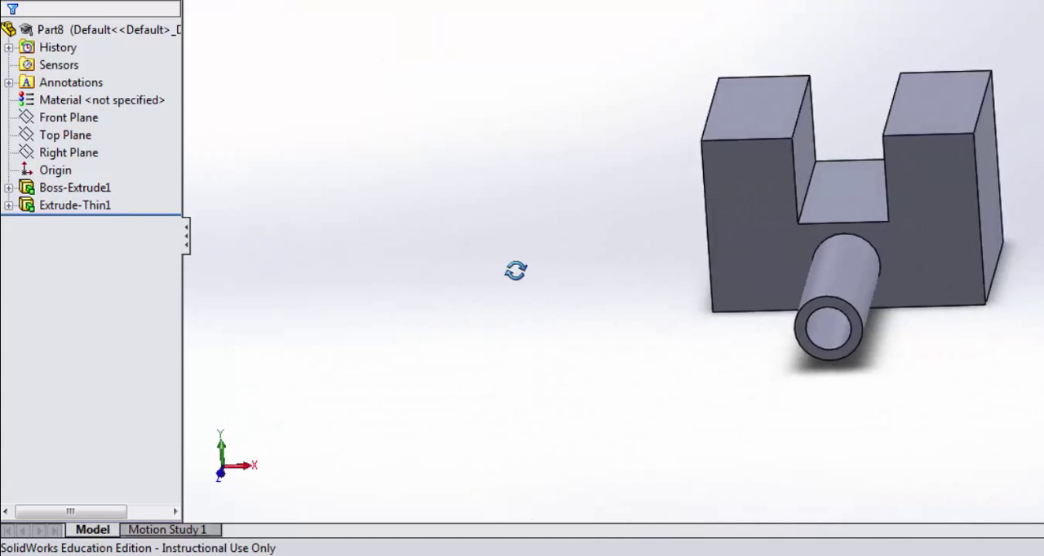
drag(515, 271, 623, 238)
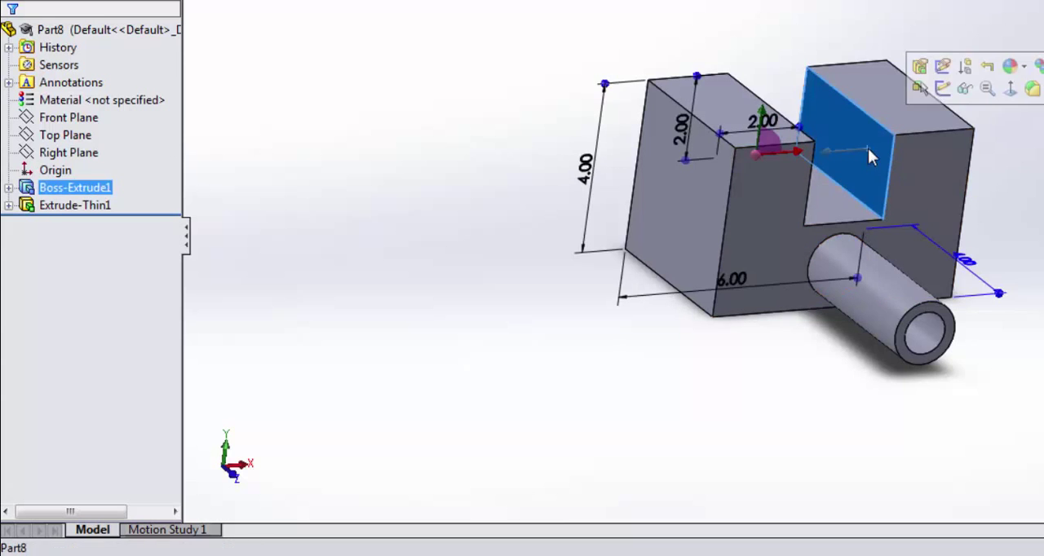
mouse_move(940, 90)
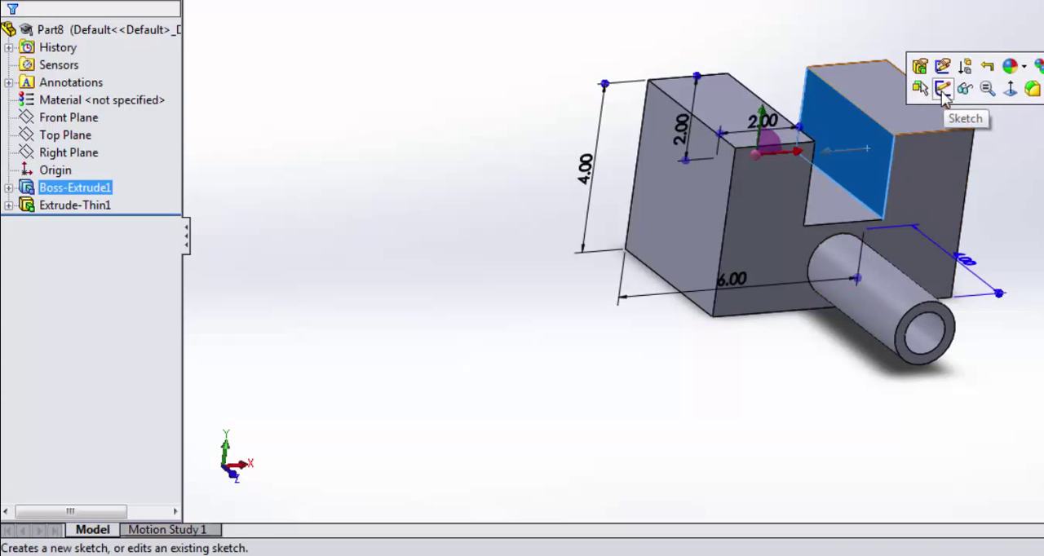
Sketch a single line across the slot's inner wall and dimension it fully
click(939, 86)
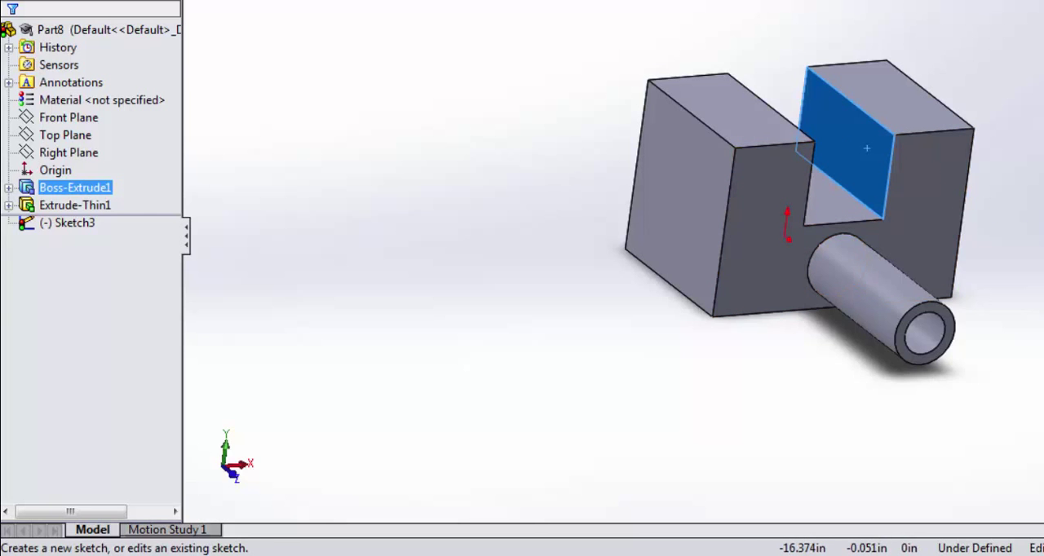
click(829, 160)
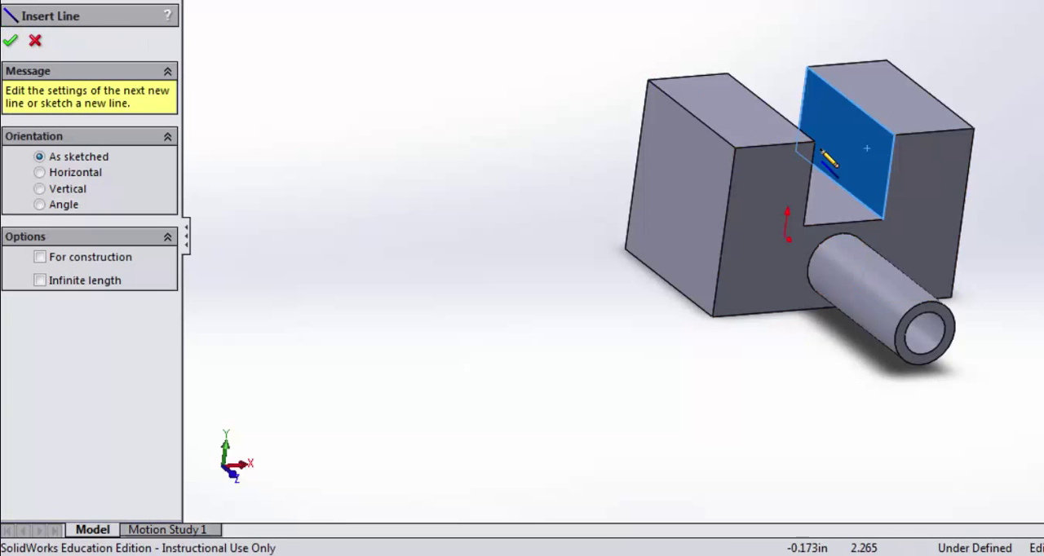
drag(829, 163, 883, 178)
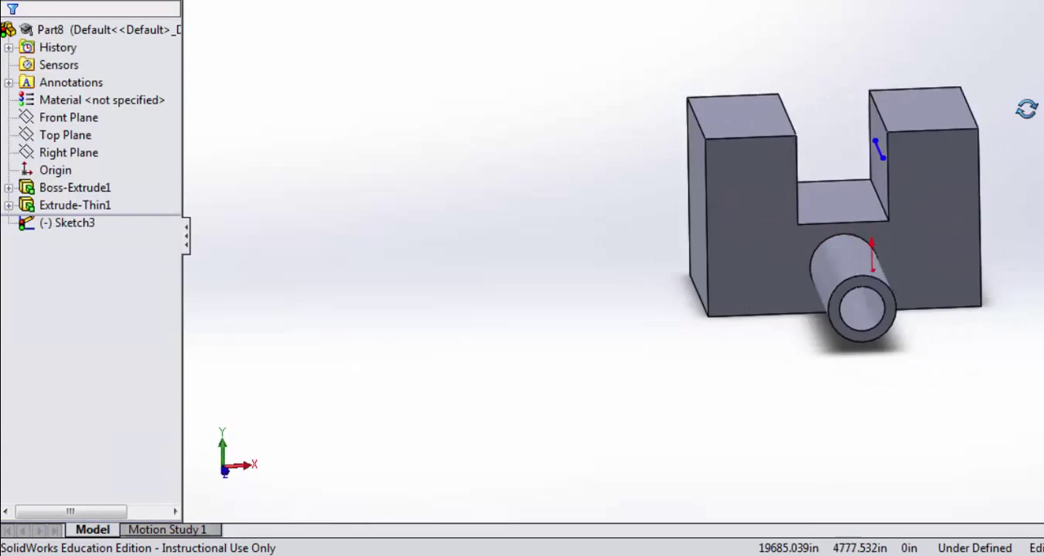
drag(872, 244, 848, 82)
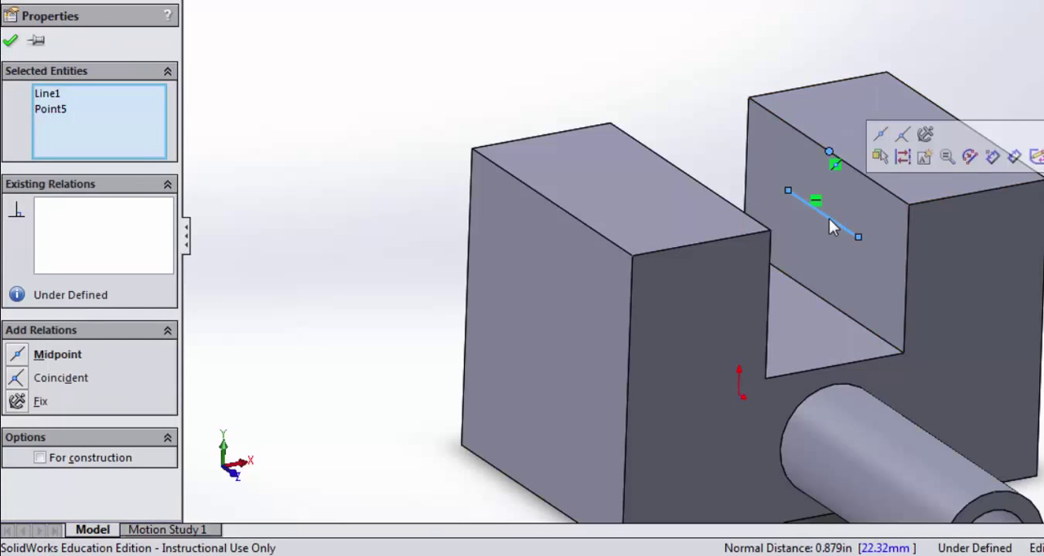
mouse_move(846, 210)
text(1.5)
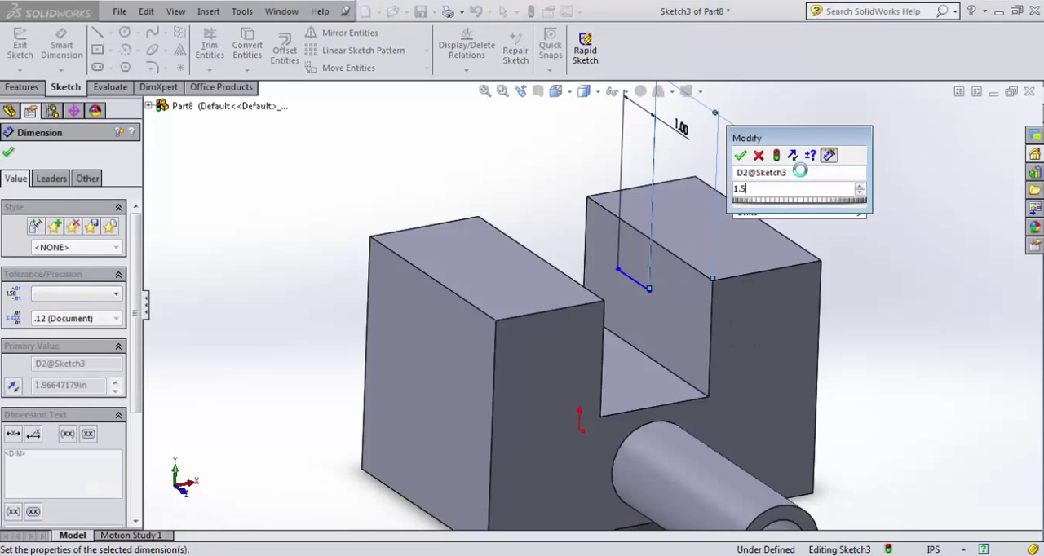
click(727, 154)
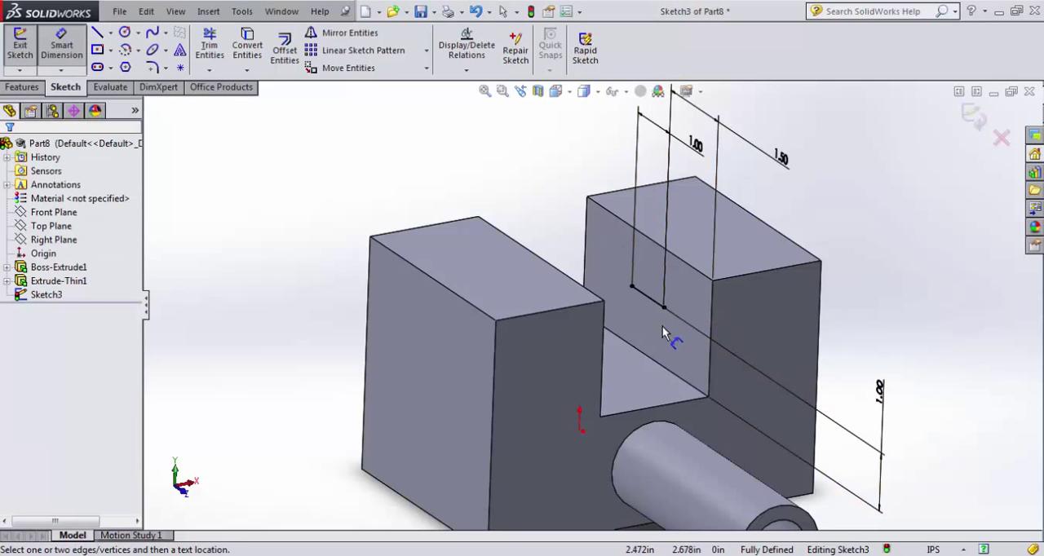
Preview the line as a Mid-Plane thin boss extrusion with a Blind 4.000in depth
click(23, 88)
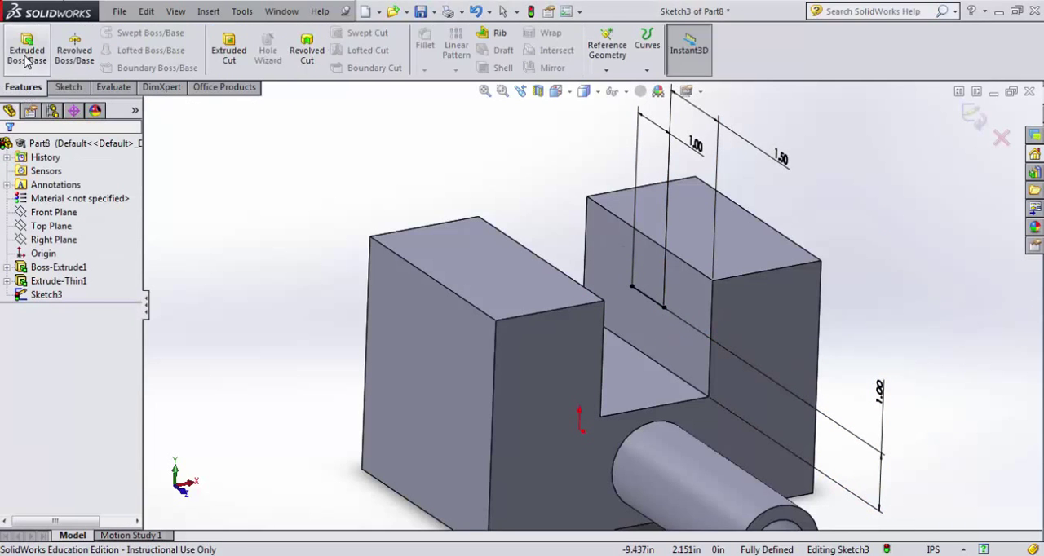
click(26, 46)
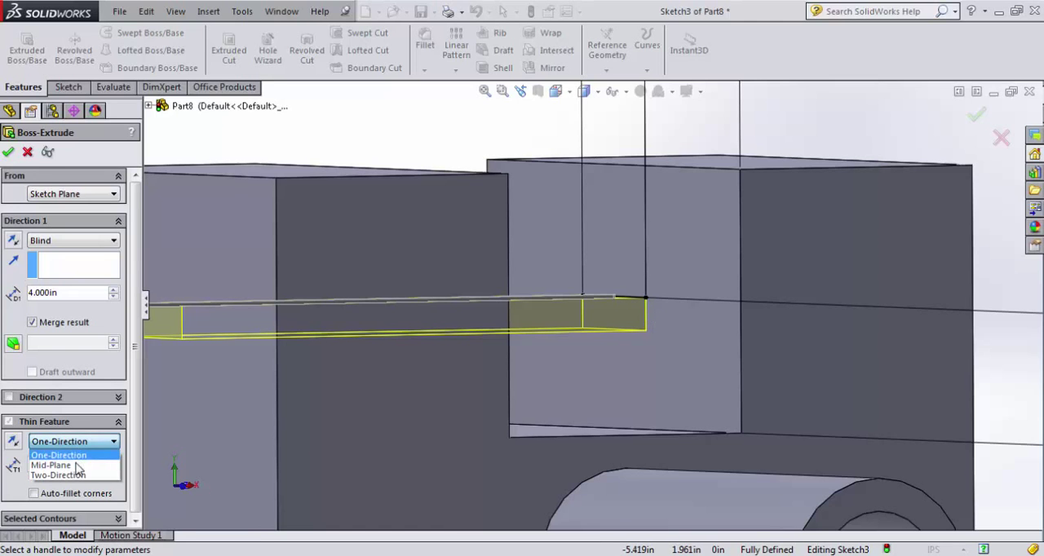
click(59, 460)
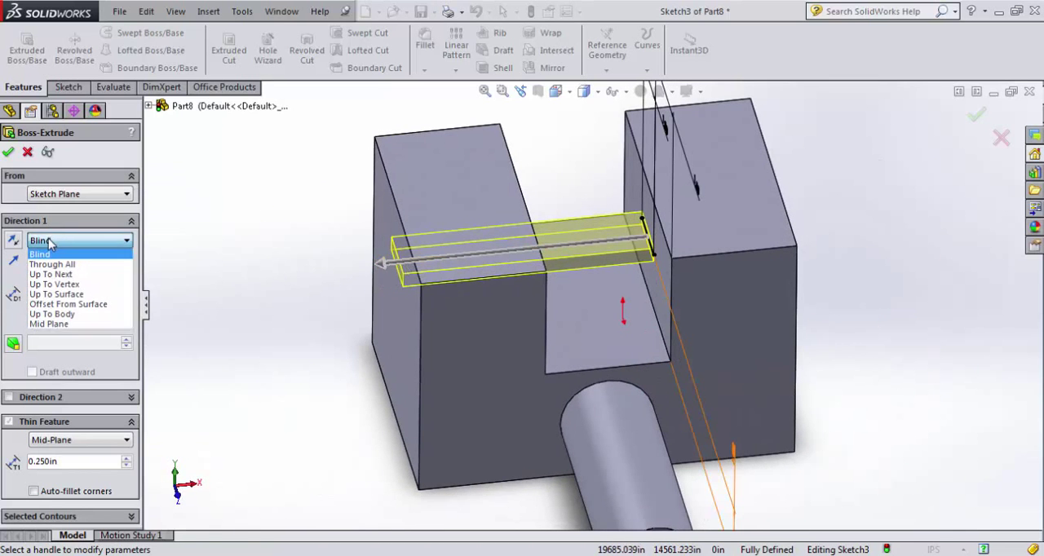
click(39, 254)
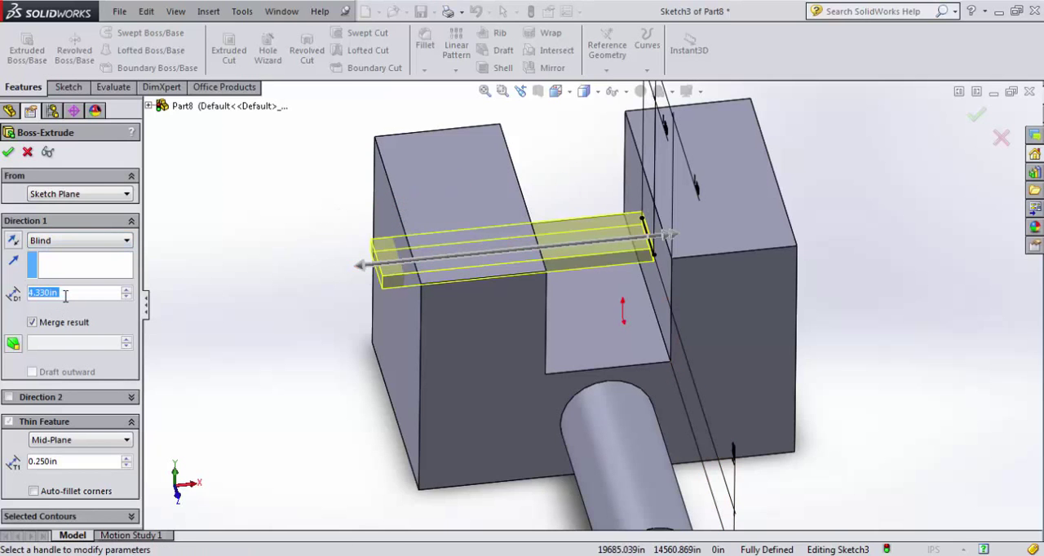
text(4.000in)
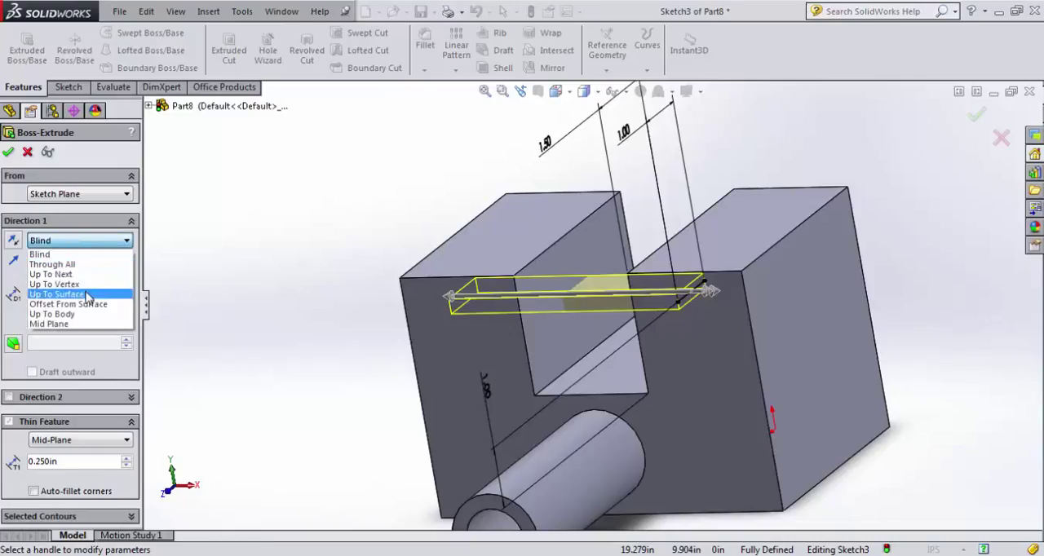
Try Up To Surface on the outer side face, then set Direction 1 to Up To Next
click(56, 294)
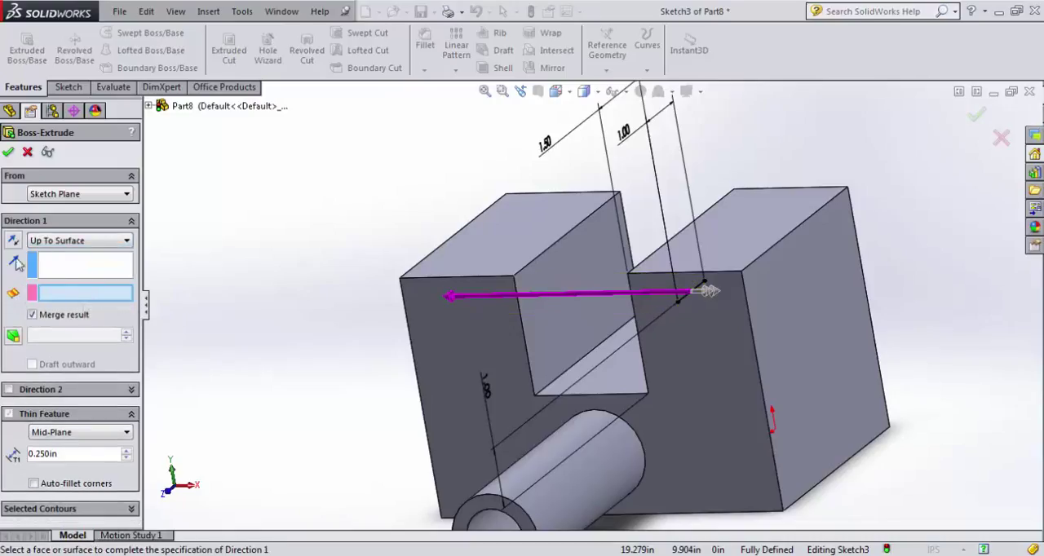
mouse_move(85, 297)
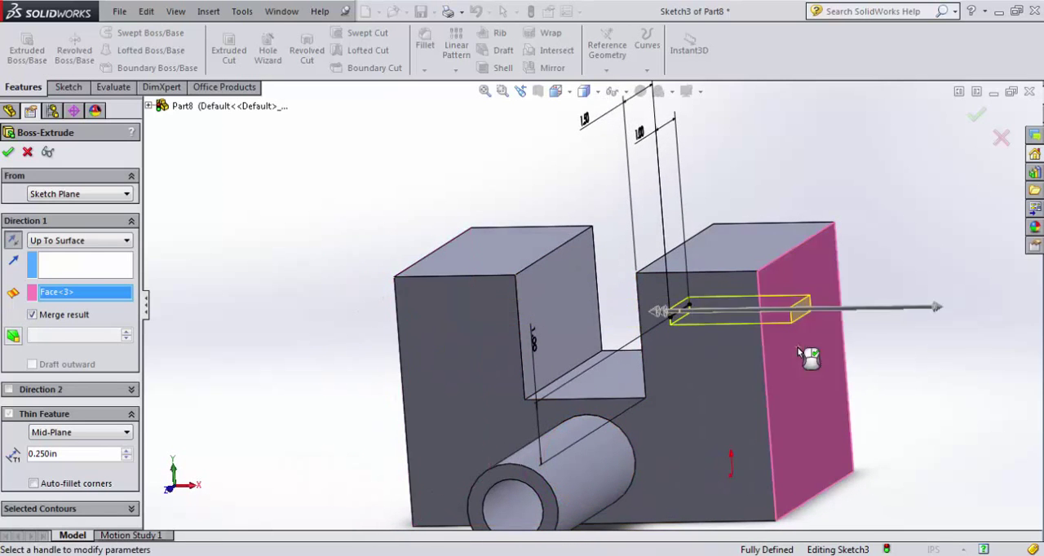
drag(812, 355, 721, 375)
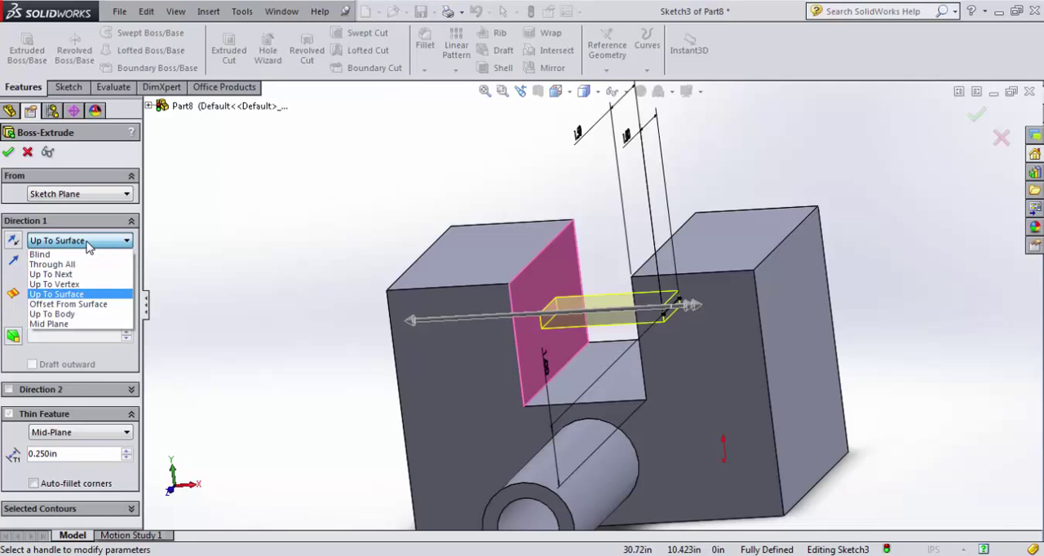
click(51, 274)
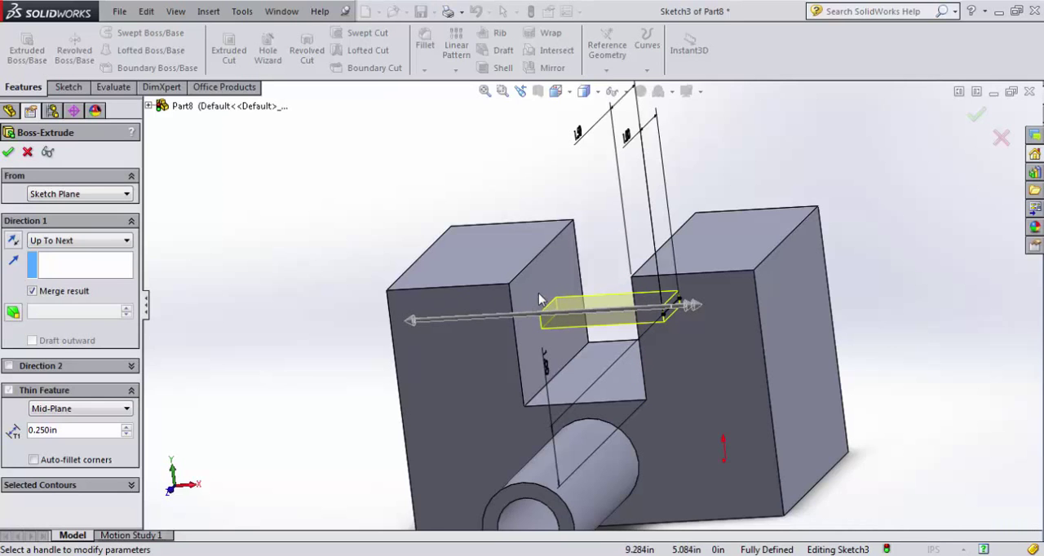
mouse_move(97, 291)
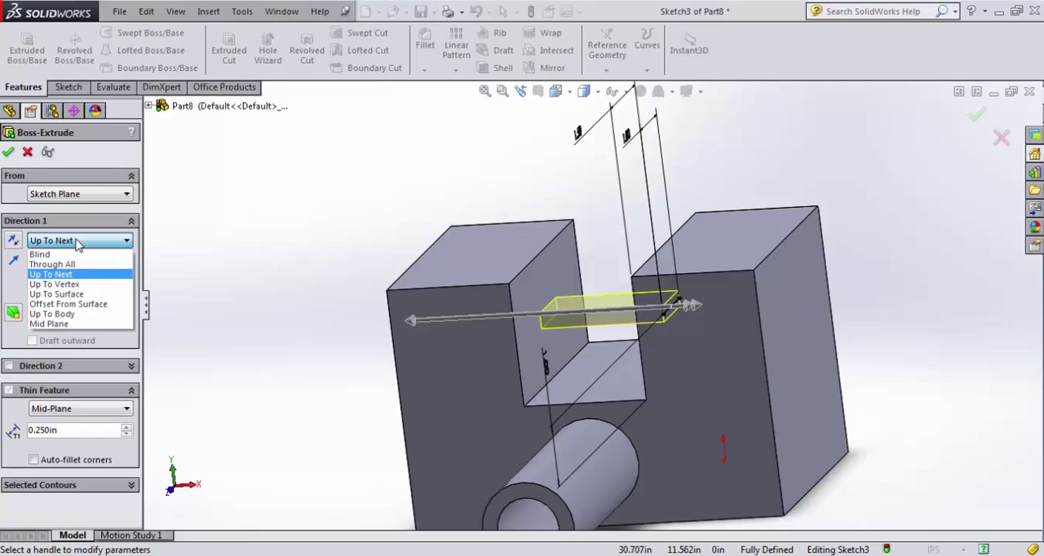
Try Up To Vertex at the slot corner, then switch to Offset From Surface at 1.000in from the inner wall
click(55, 284)
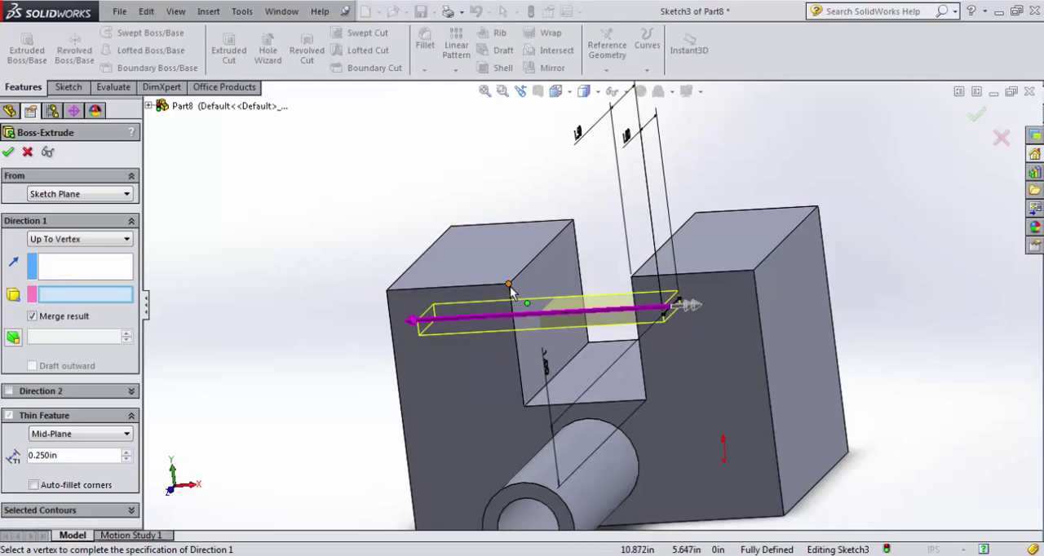
click(509, 284)
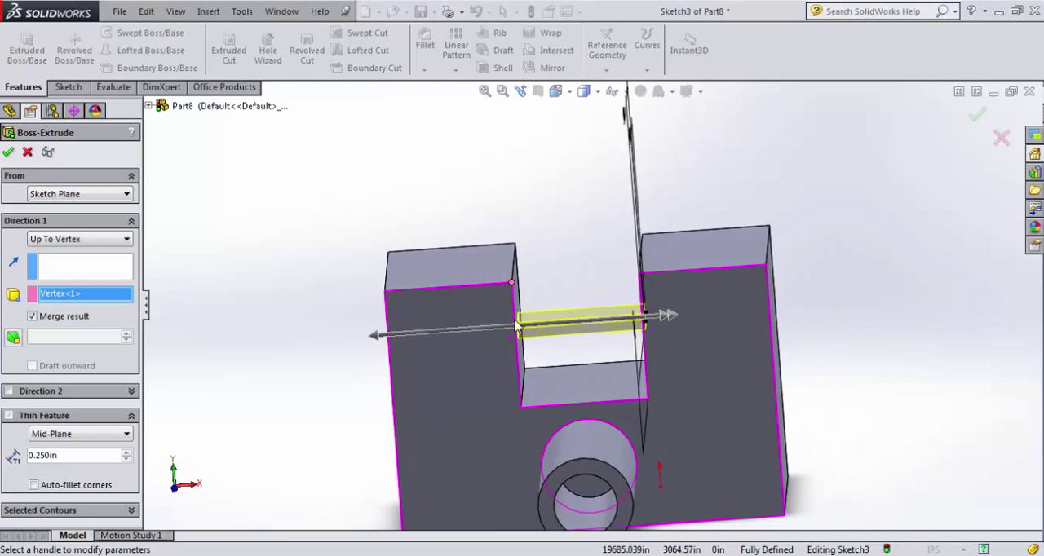
click(78, 238)
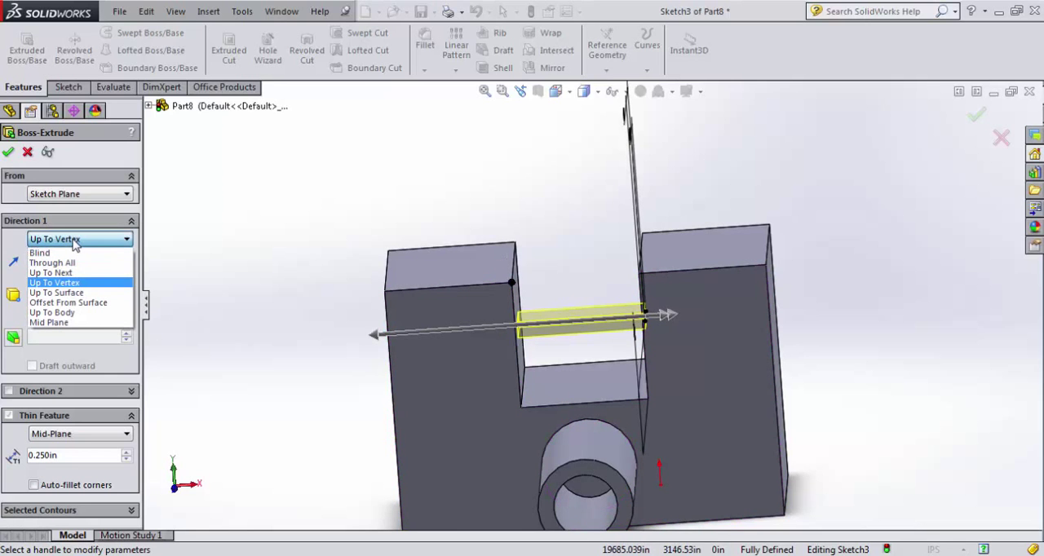
mouse_move(69, 301)
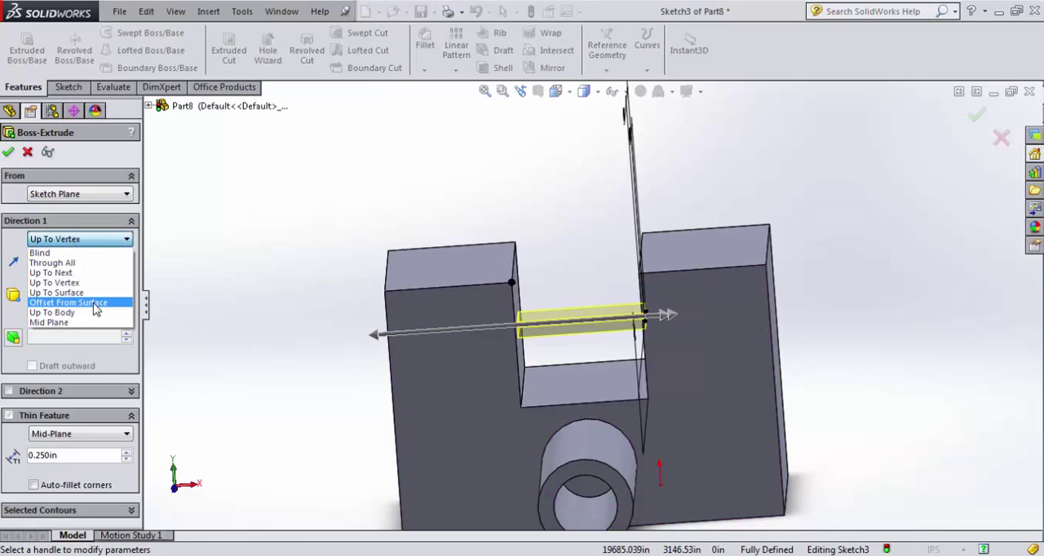
click(67, 302)
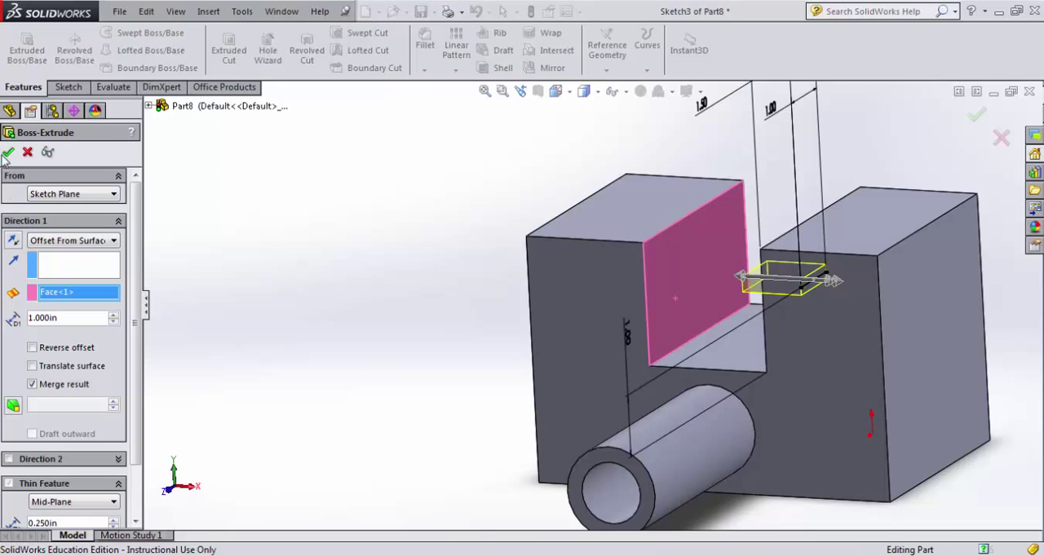
Confirm the Boss-Extrude to create Extrude-Thin2, the diving-board tab in the slot
click(10, 153)
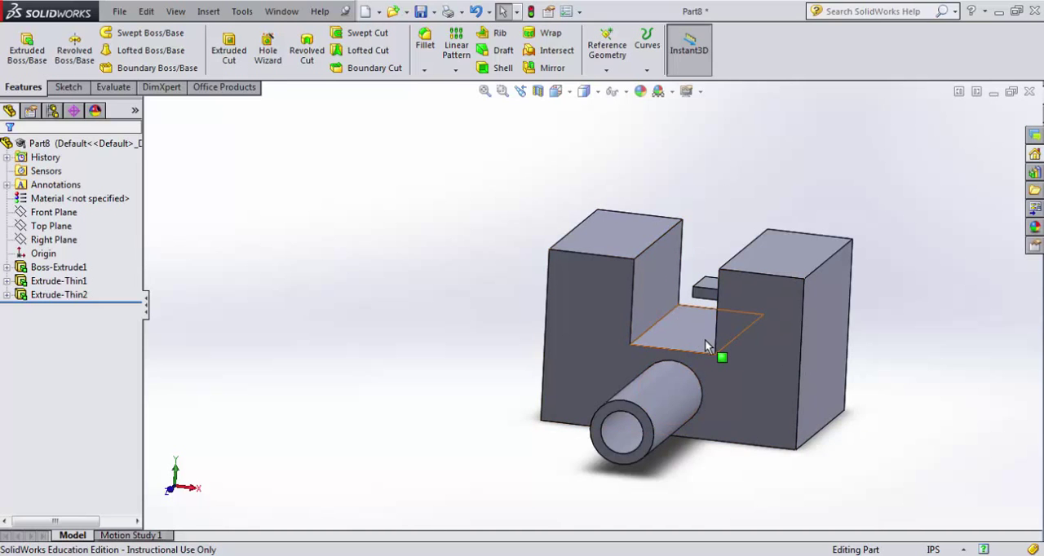
mouse_move(672, 330)
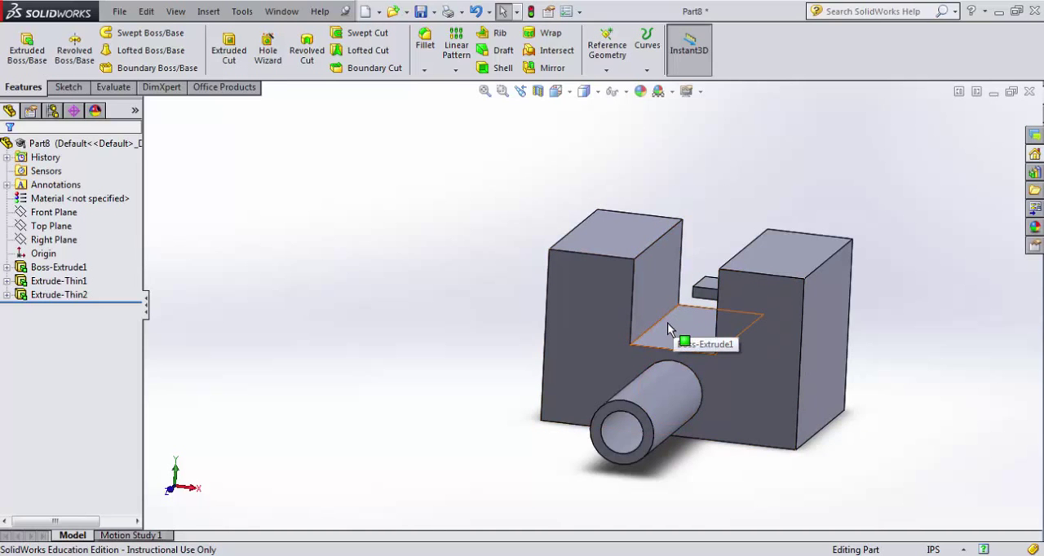